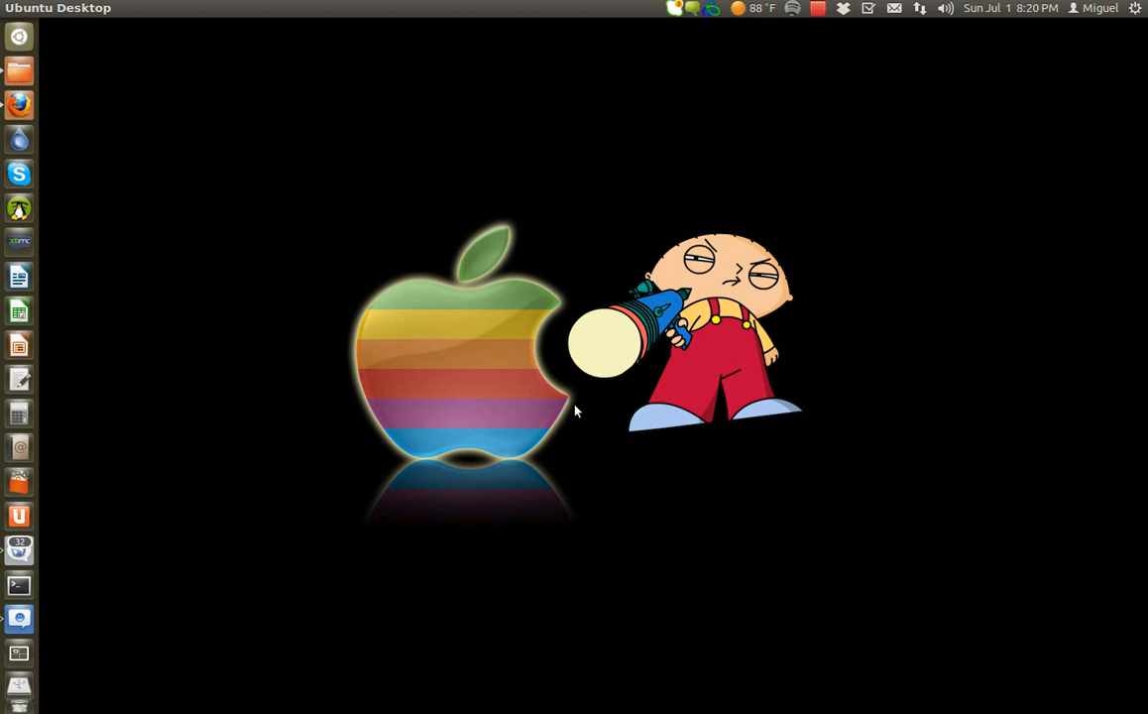
{"action": "mouse_move", "coordinate": [18, 104]}
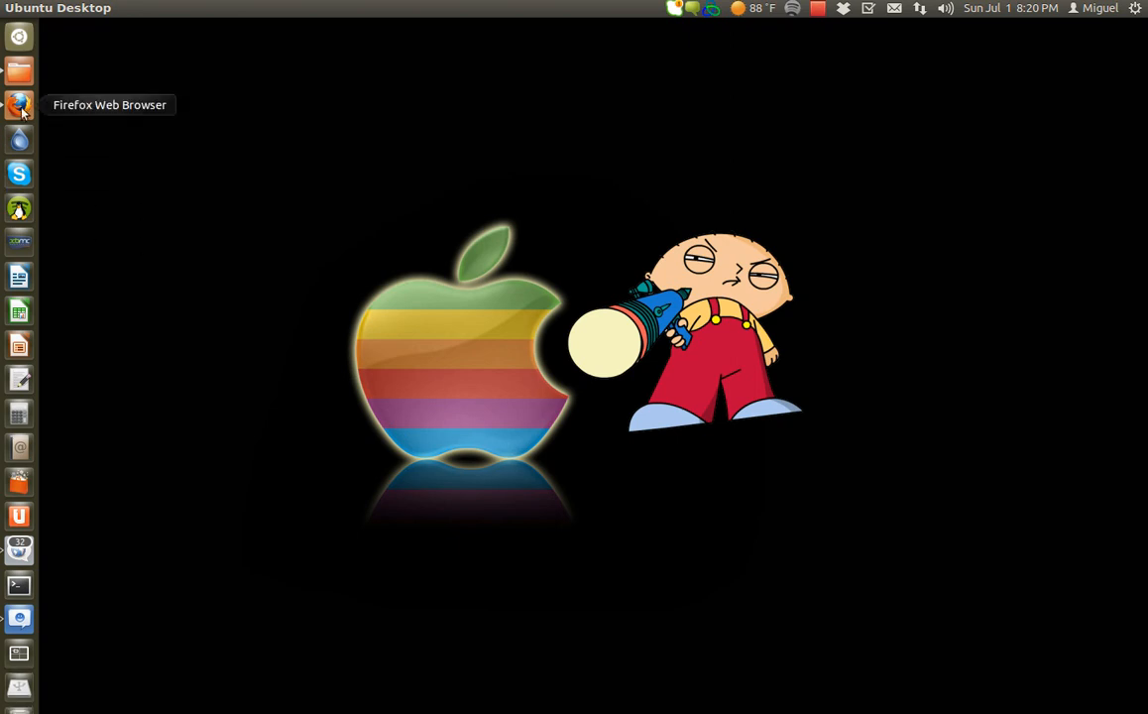
- Launch Firefox to the ATI Video Driver Fixes YouTube video
{"action": "left_click", "coordinate": [18, 103]}
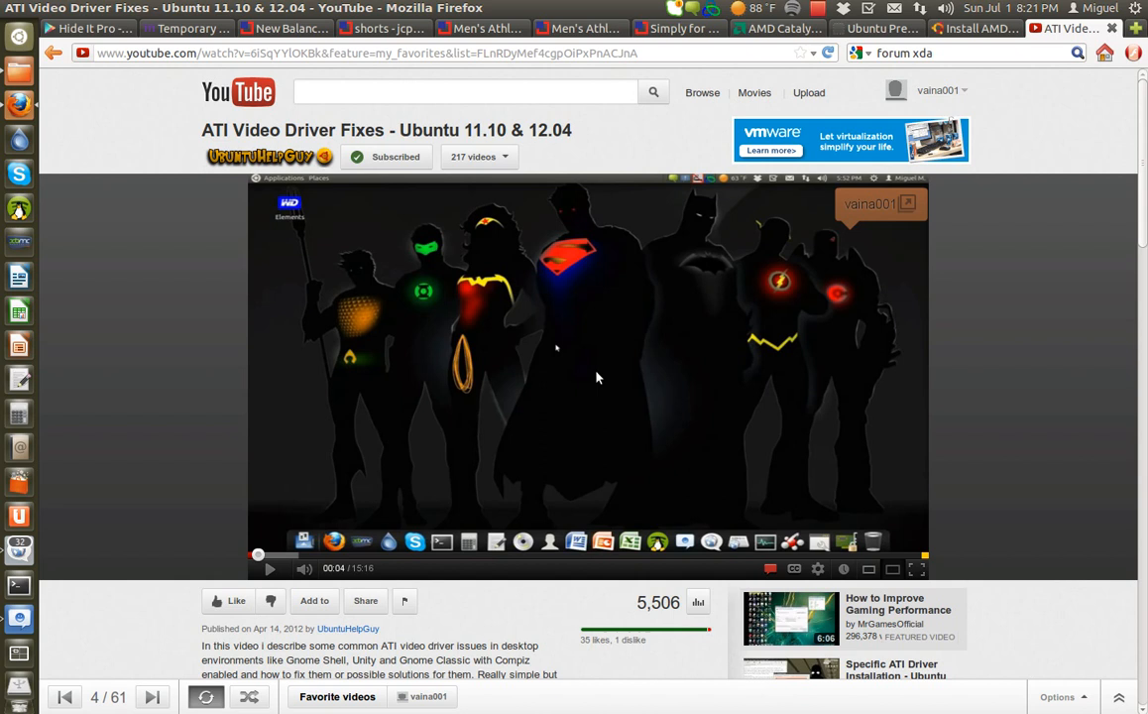
{"action": "mouse_move", "coordinate": [619, 374]}
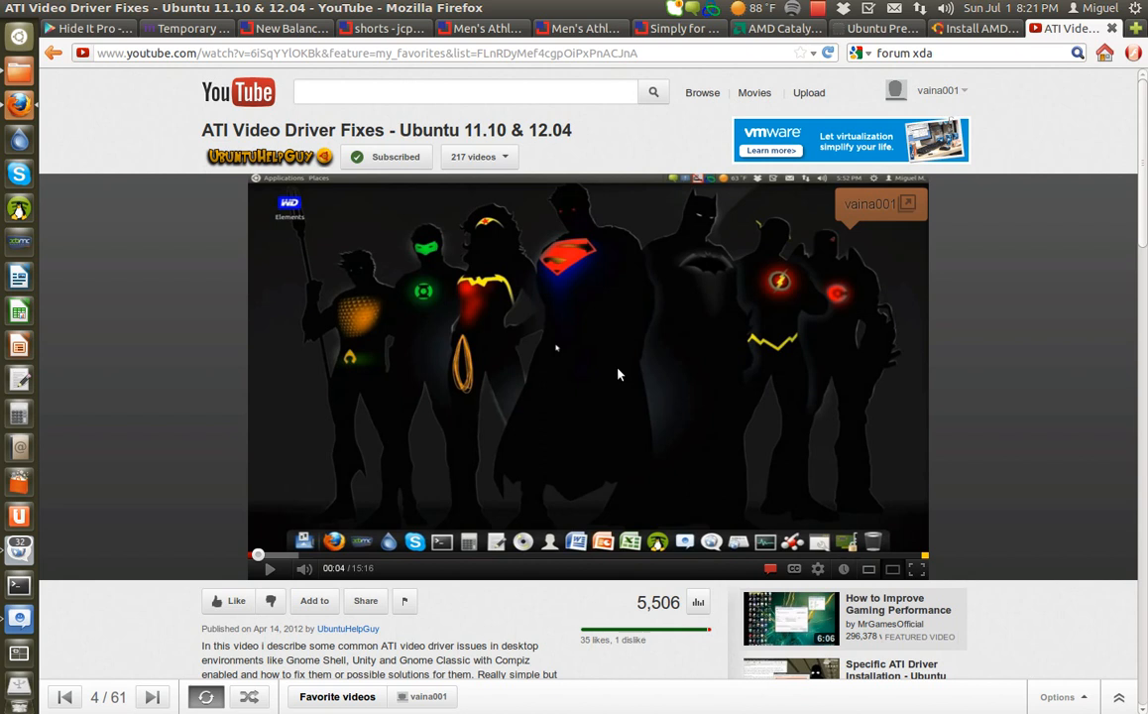
{"action": "mouse_move", "coordinate": [367, 119]}
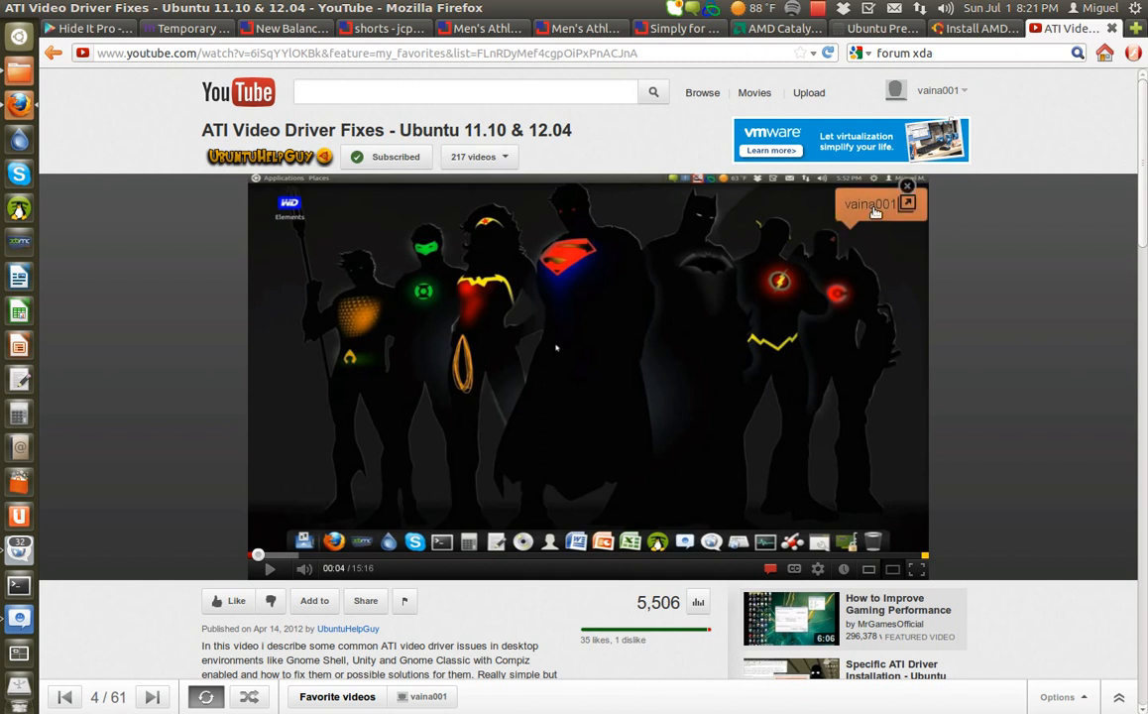
{"action": "mouse_move", "coordinate": [868, 208]}
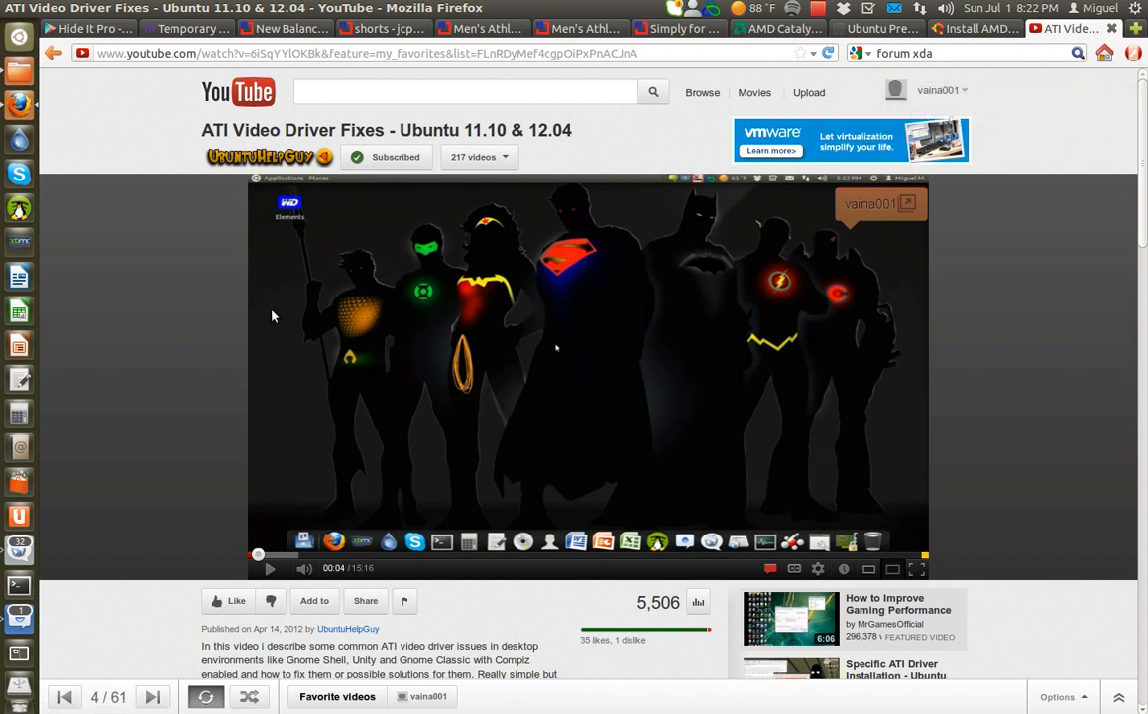
{"action": "mouse_move", "coordinate": [955, 56]}
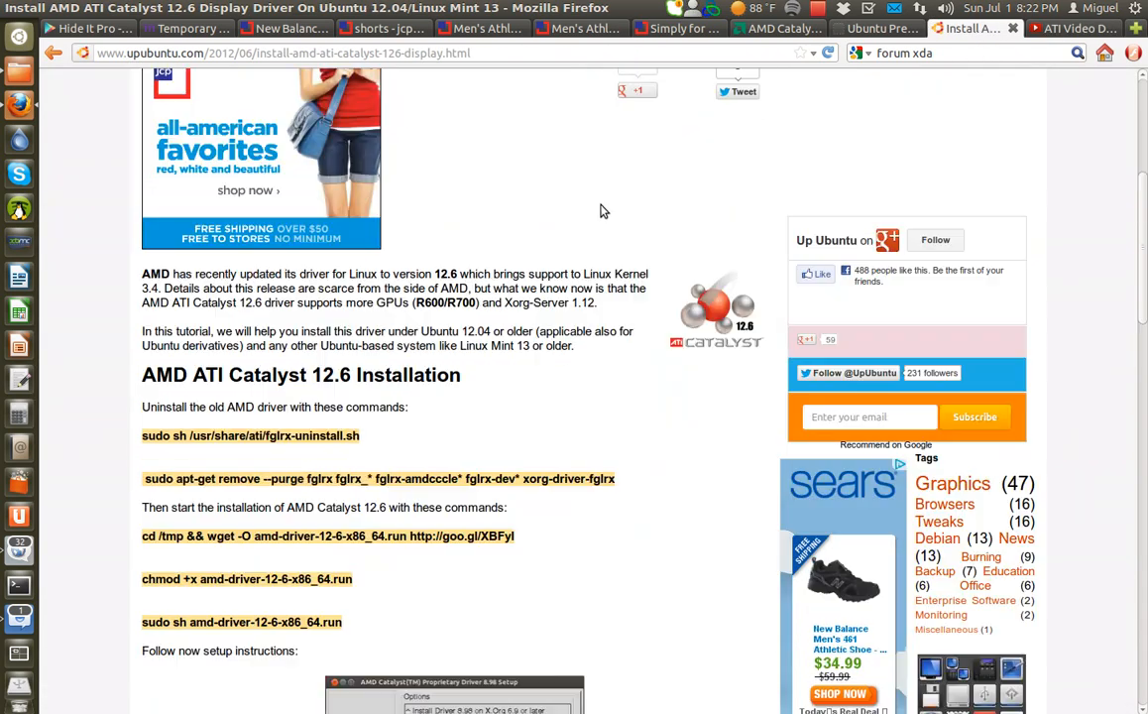
{"action": "scroll", "scroll_direction": "up", "scroll_amount": 3}
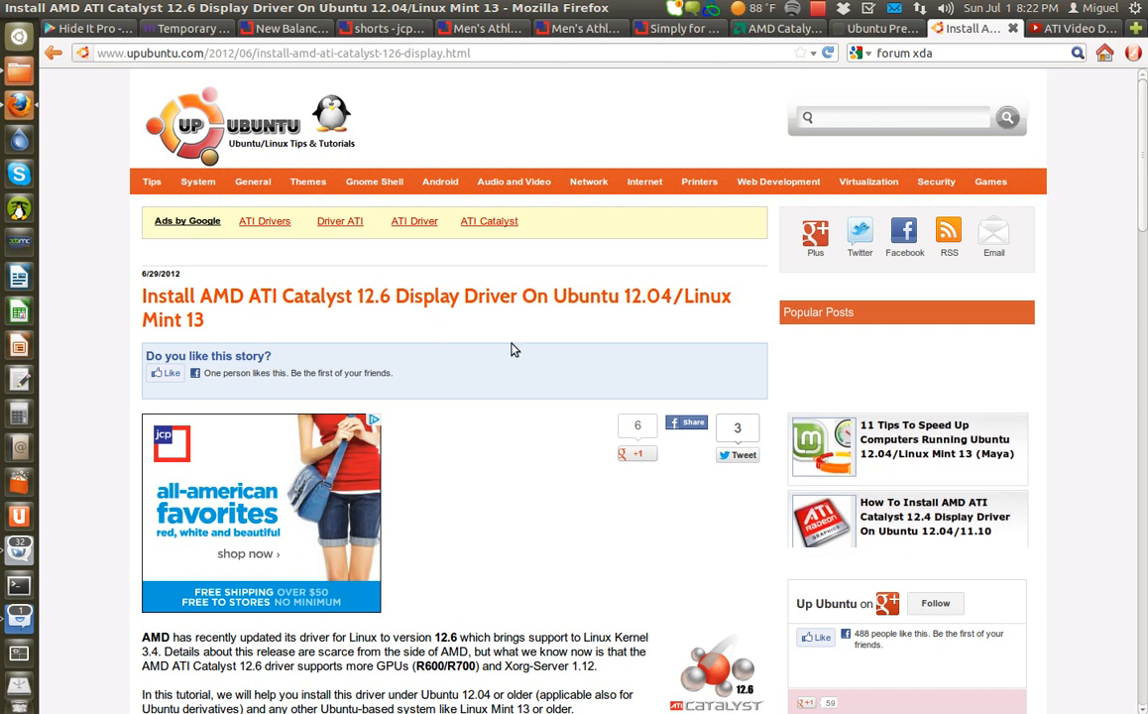
{"action": "scroll", "scroll_direction": "down", "scroll_amount": 3}
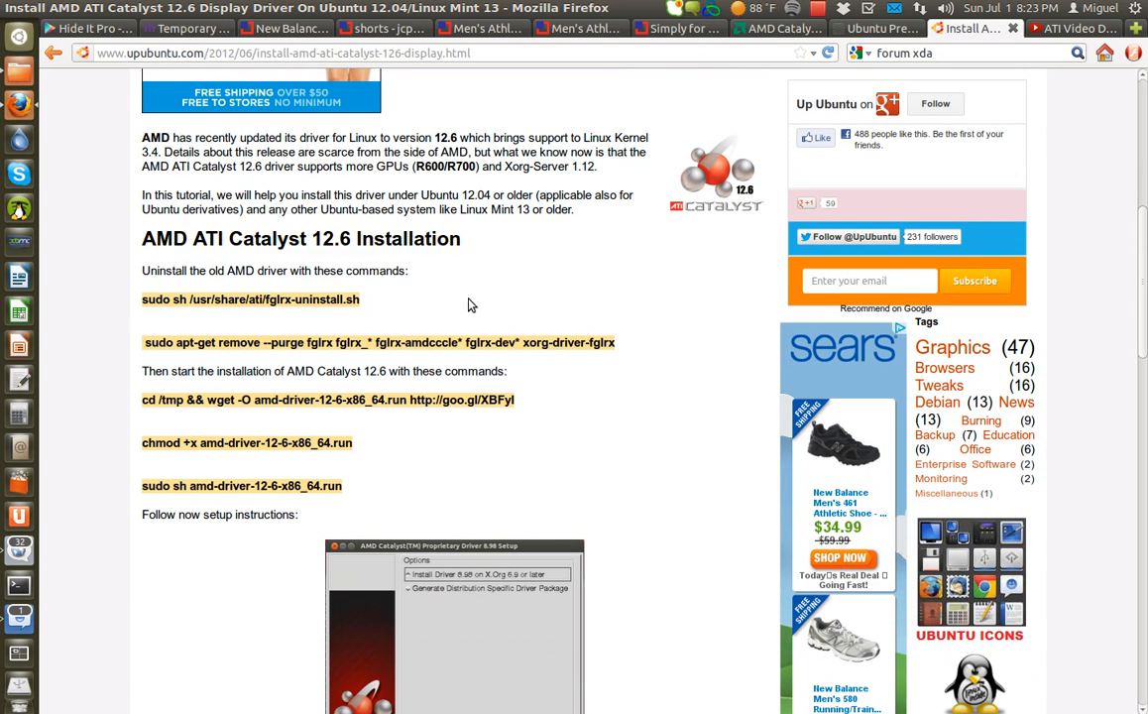
{"action": "mouse_move", "coordinate": [511, 260]}
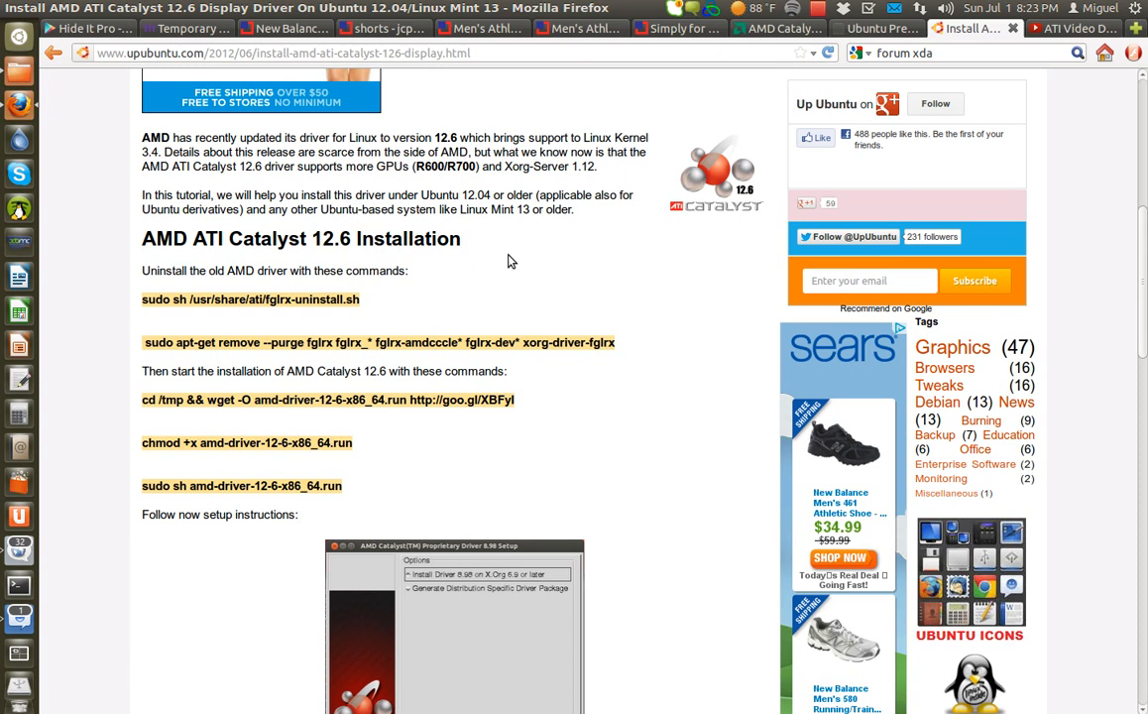
{"action": "mouse_move", "coordinate": [481, 257]}
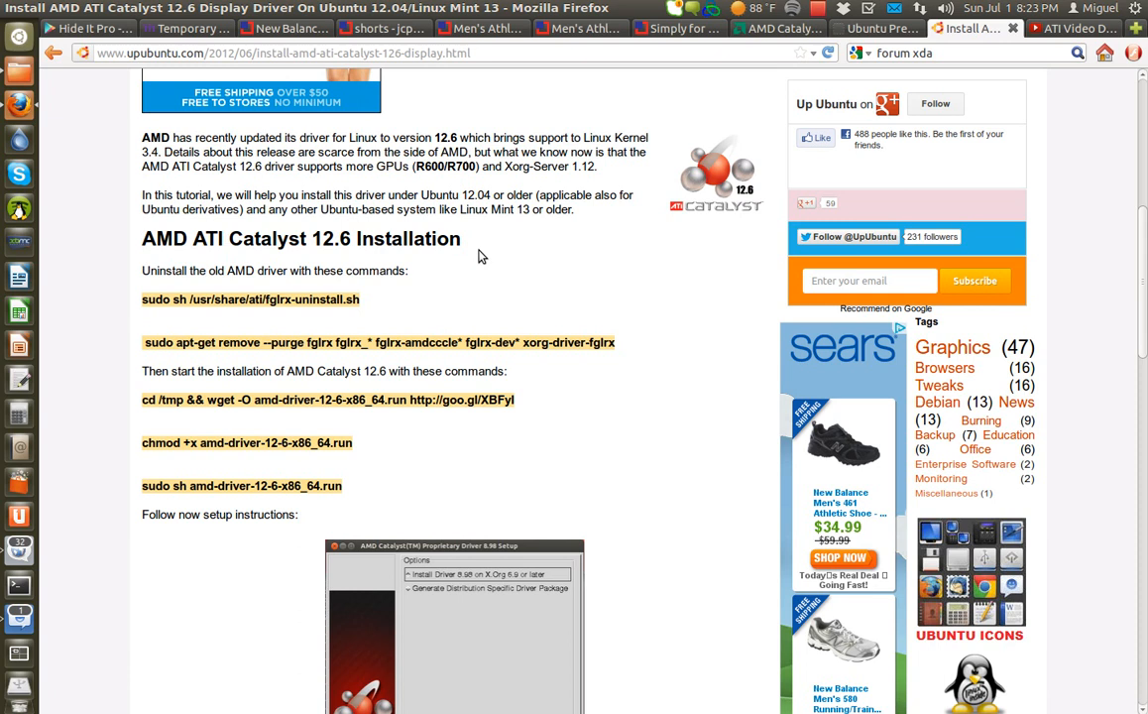
{"action": "mouse_move", "coordinate": [479, 286]}
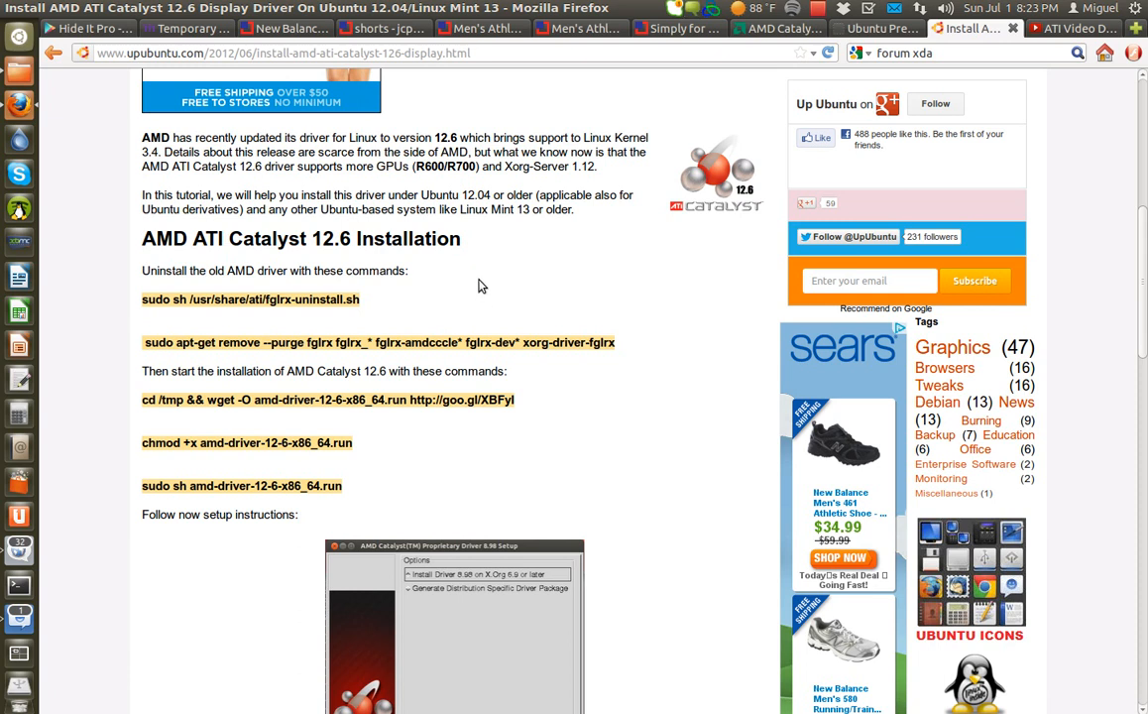
{"action": "mouse_move", "coordinate": [474, 286]}
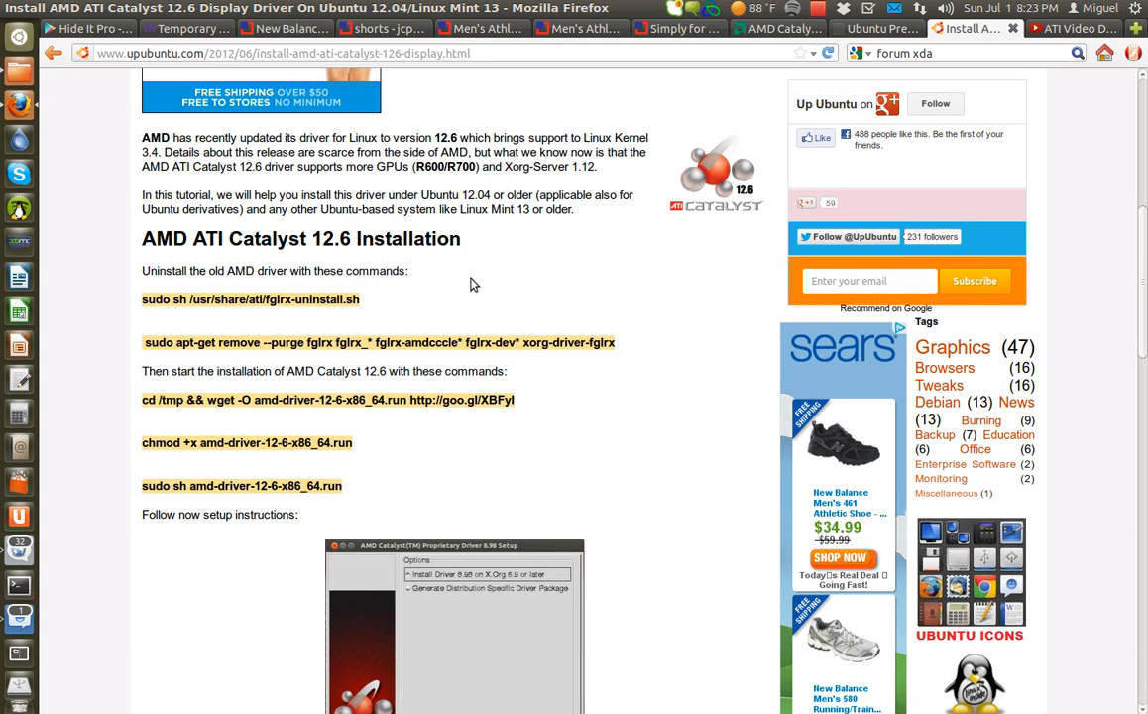
{"action": "mouse_move", "coordinate": [546, 257]}
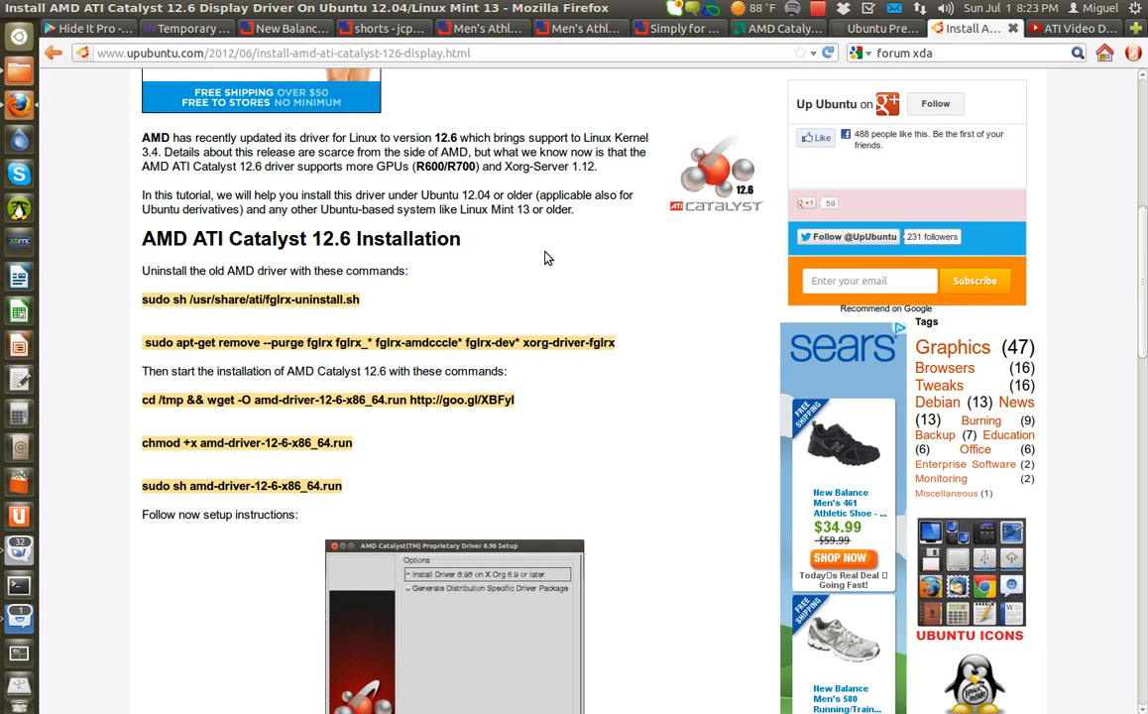
{"action": "mouse_move", "coordinate": [510, 291]}
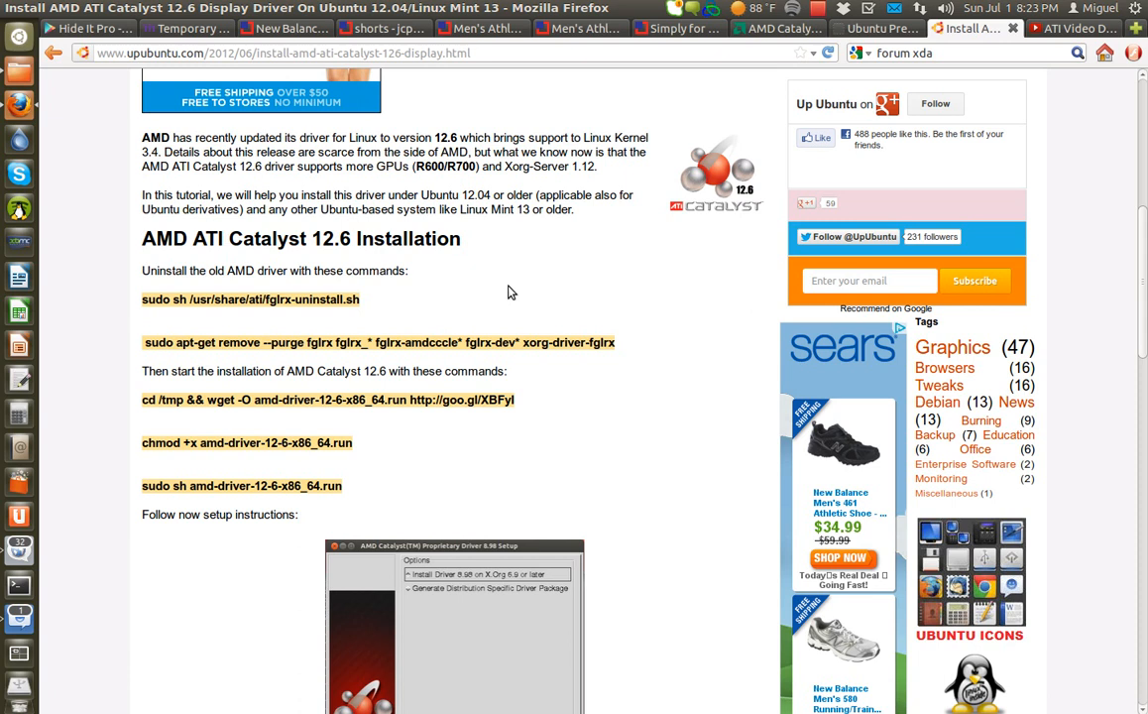
{"action": "mouse_move", "coordinate": [516, 335]}
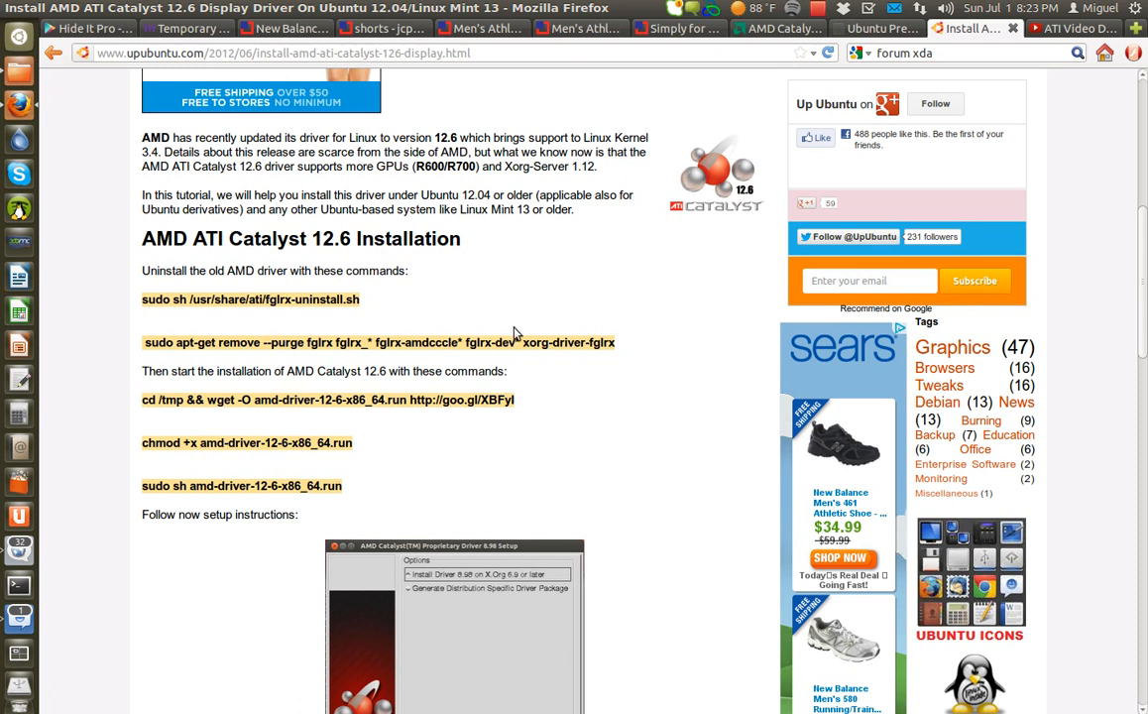
{"action": "scroll", "scroll_direction": "down", "scroll_amount": 3}
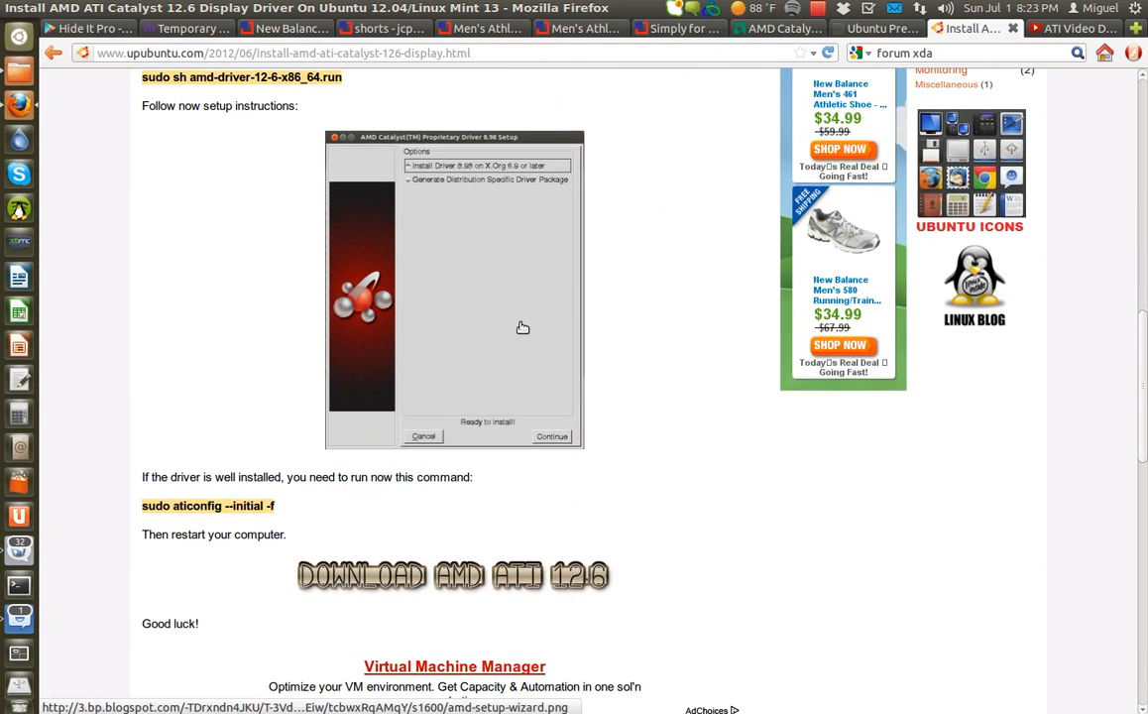
{"action": "scroll", "scroll_direction": "up", "scroll_amount": 3}
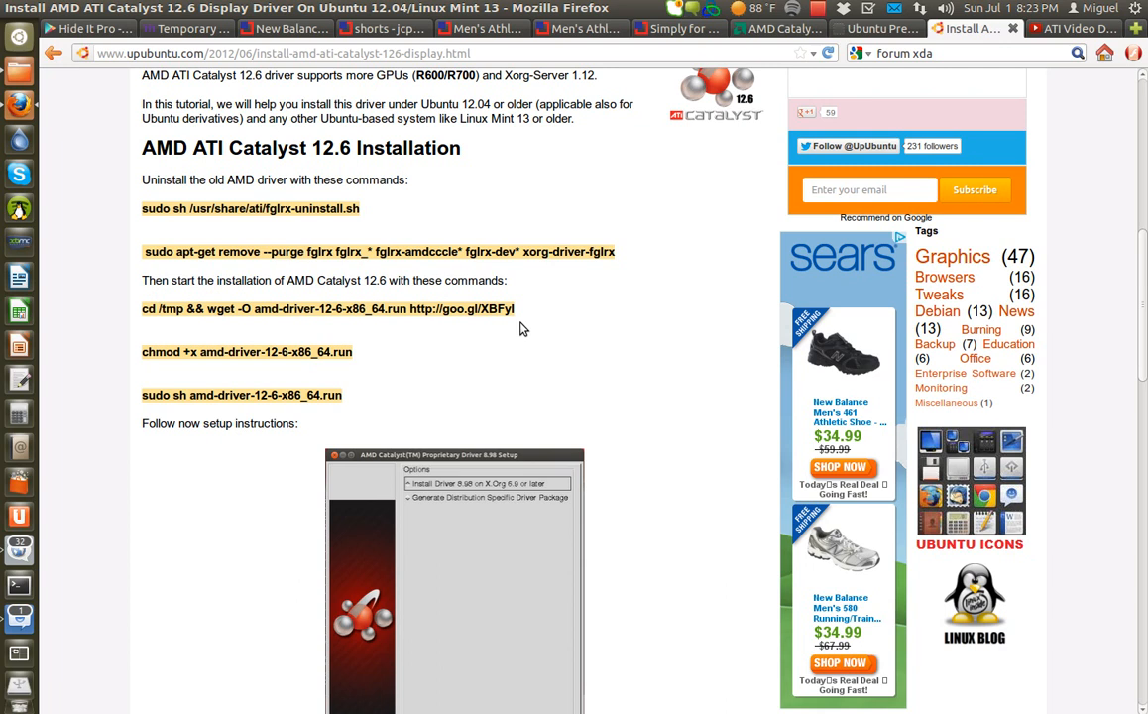
{"action": "mouse_move", "coordinate": [551, 370]}
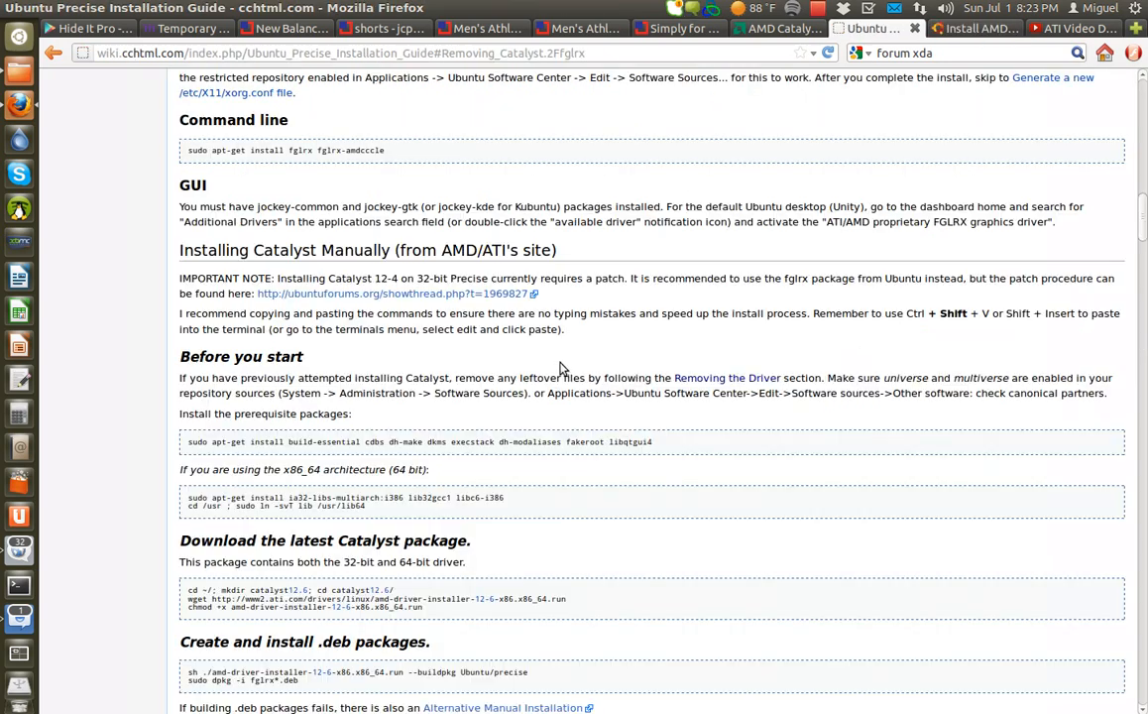
- Scroll up the cchtml Ubuntu Precise guide toward 'Installing Catalyst Manually'
{"action": "scroll", "scroll_direction": "up", "scroll_amount": 3}
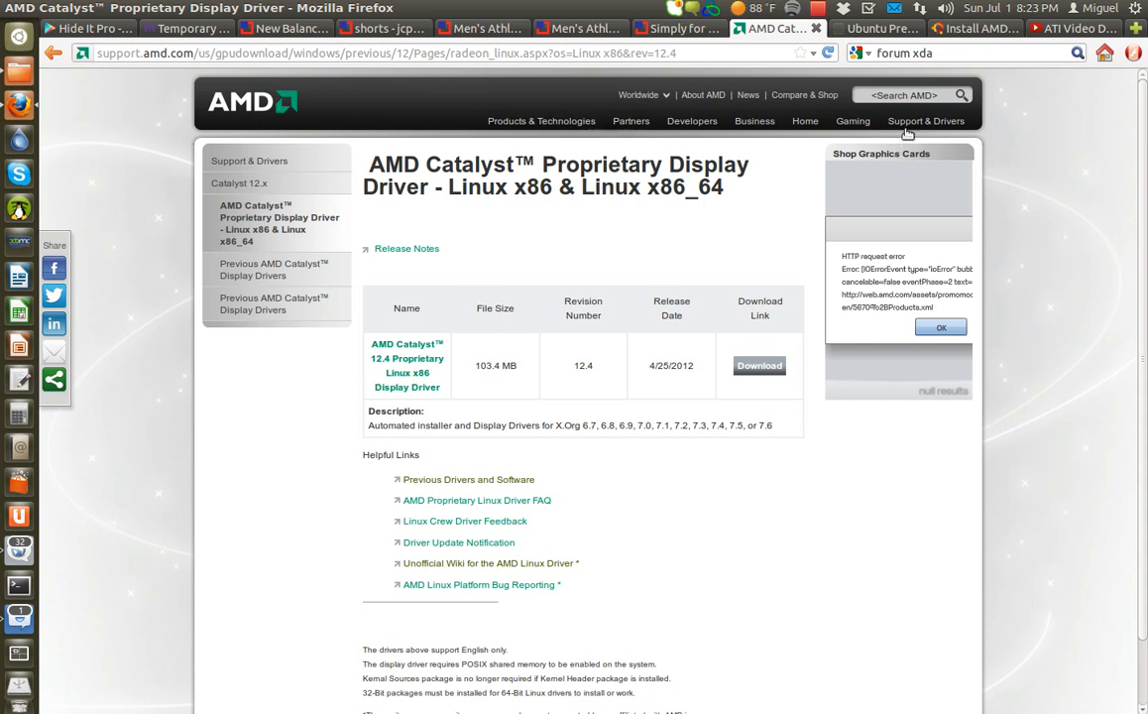
{"action": "mouse_move", "coordinate": [526, 255]}
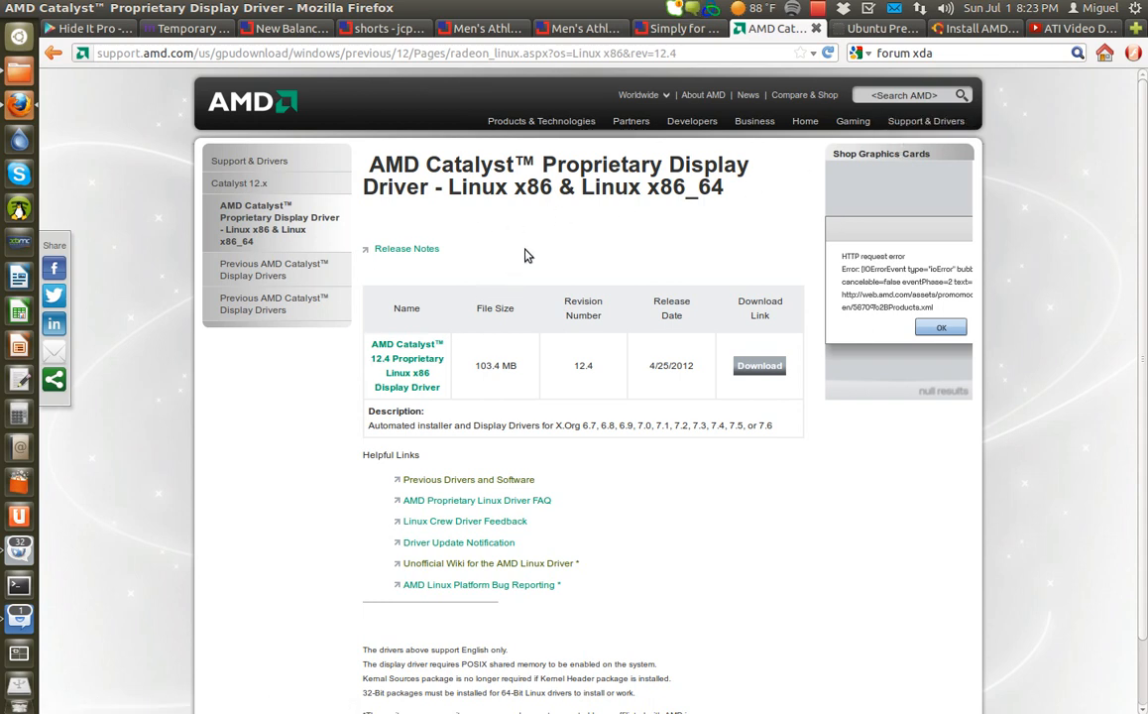
{"action": "mouse_move", "coordinate": [628, 199]}
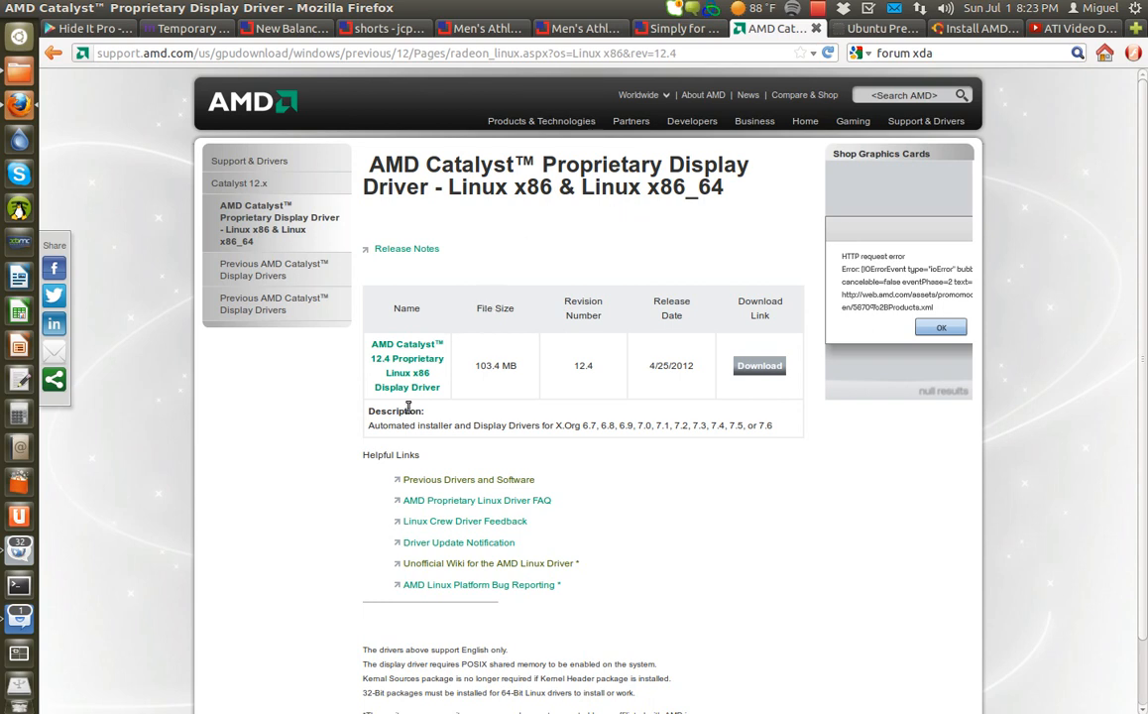
{"action": "mouse_move", "coordinate": [408, 360]}
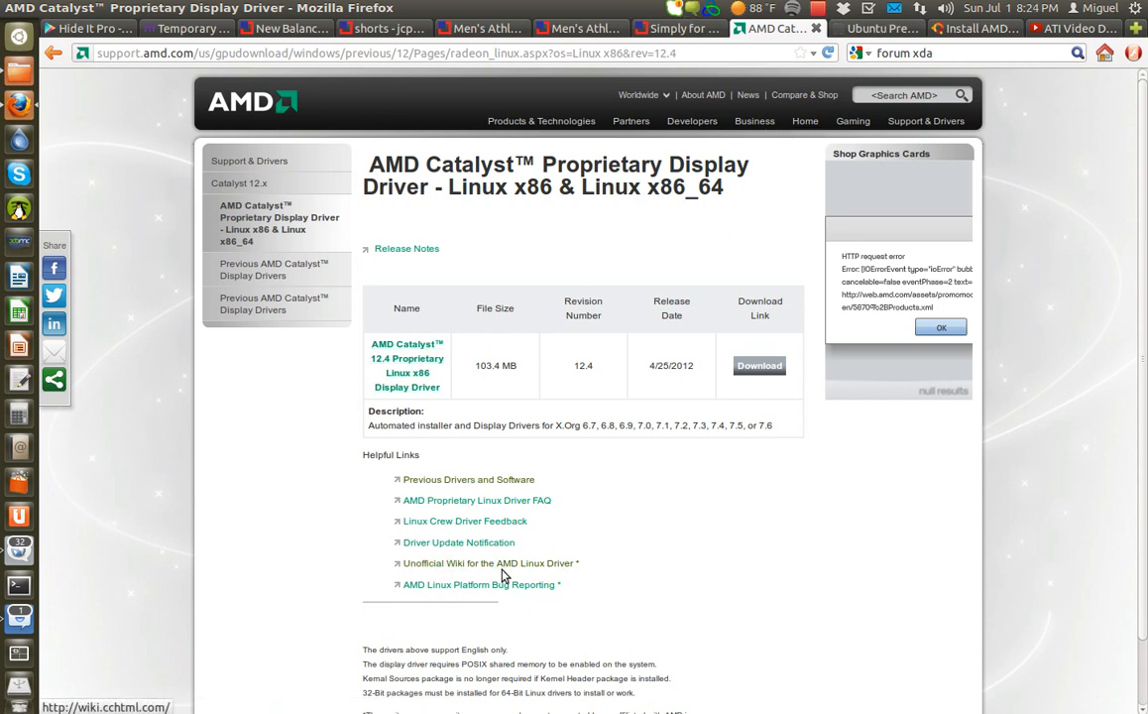
{"action": "mouse_move", "coordinate": [492, 569]}
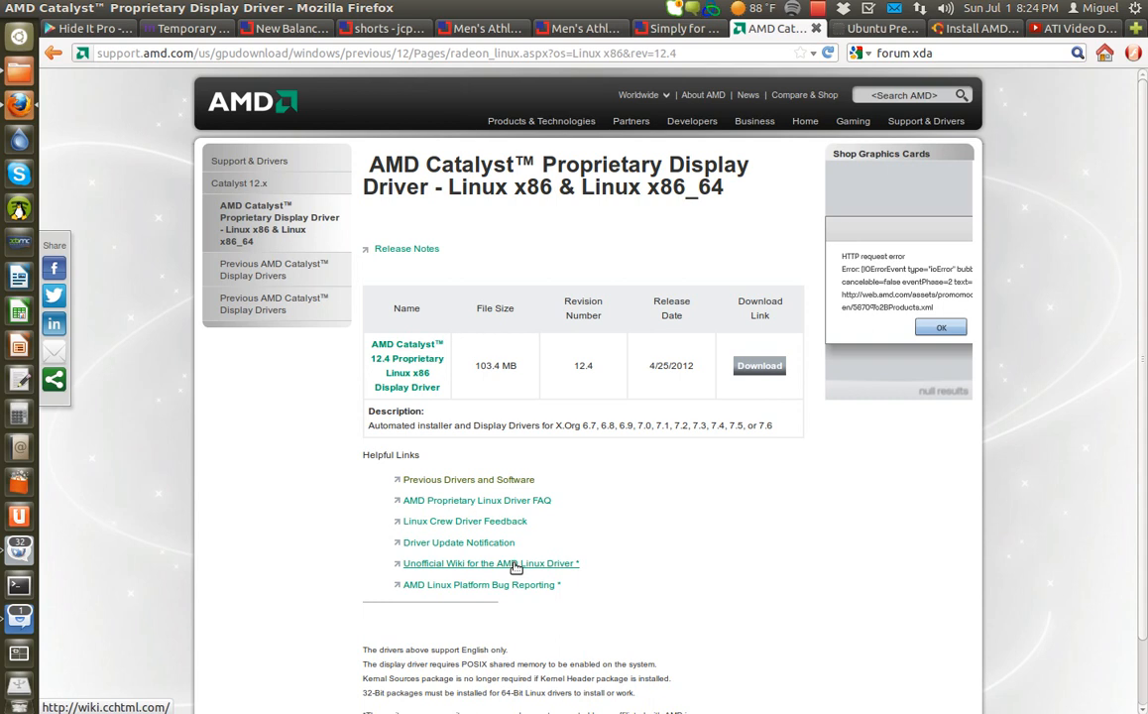
- Follow the 'Unofficial Wiki for the AMD Linux Driver' link from AMD's Helpful Links
{"action": "left_click", "coordinate": [484, 563]}
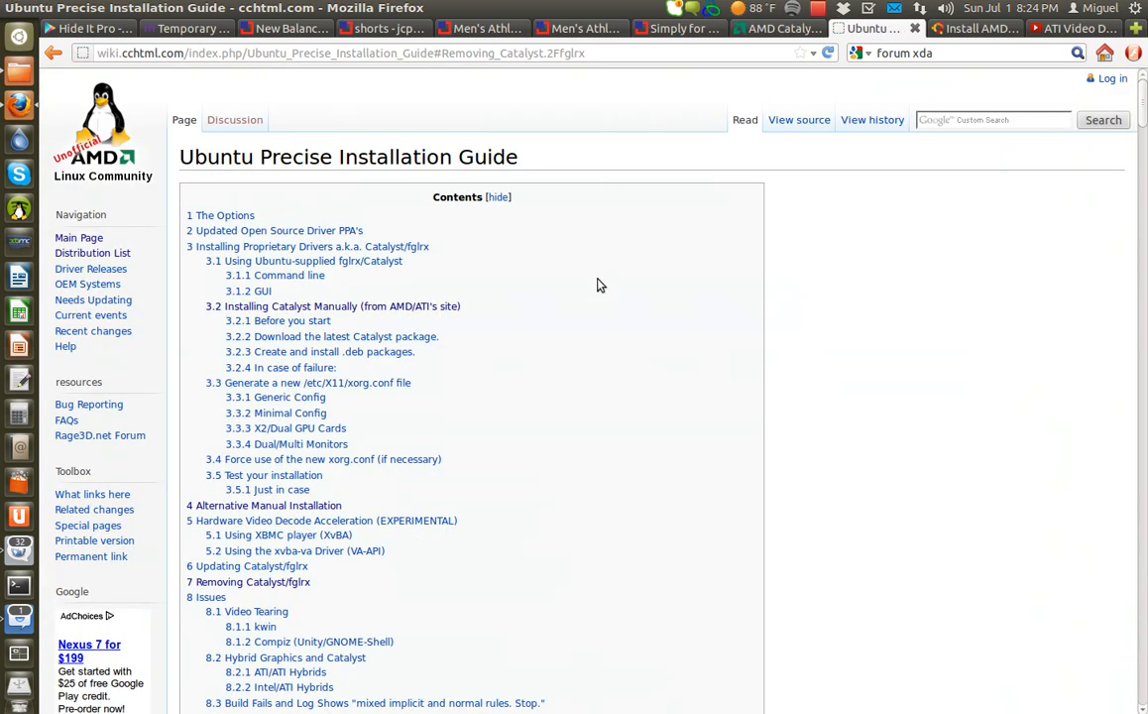
{"action": "mouse_move", "coordinate": [580, 211]}
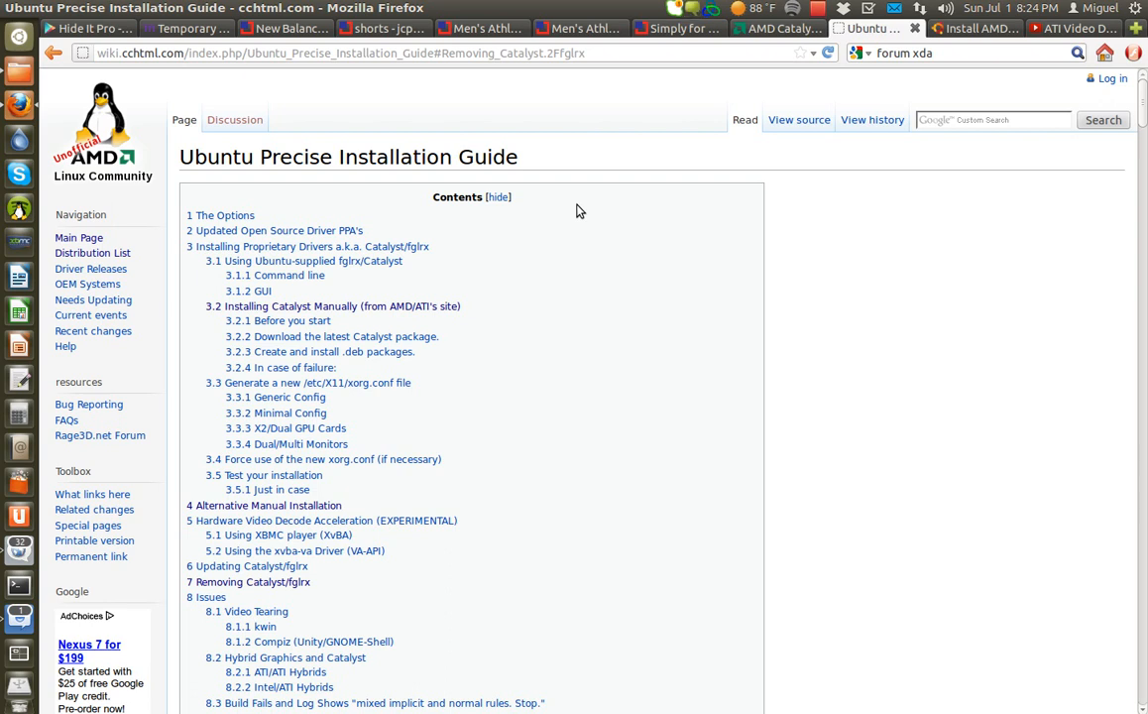
{"action": "mouse_move", "coordinate": [397, 323]}
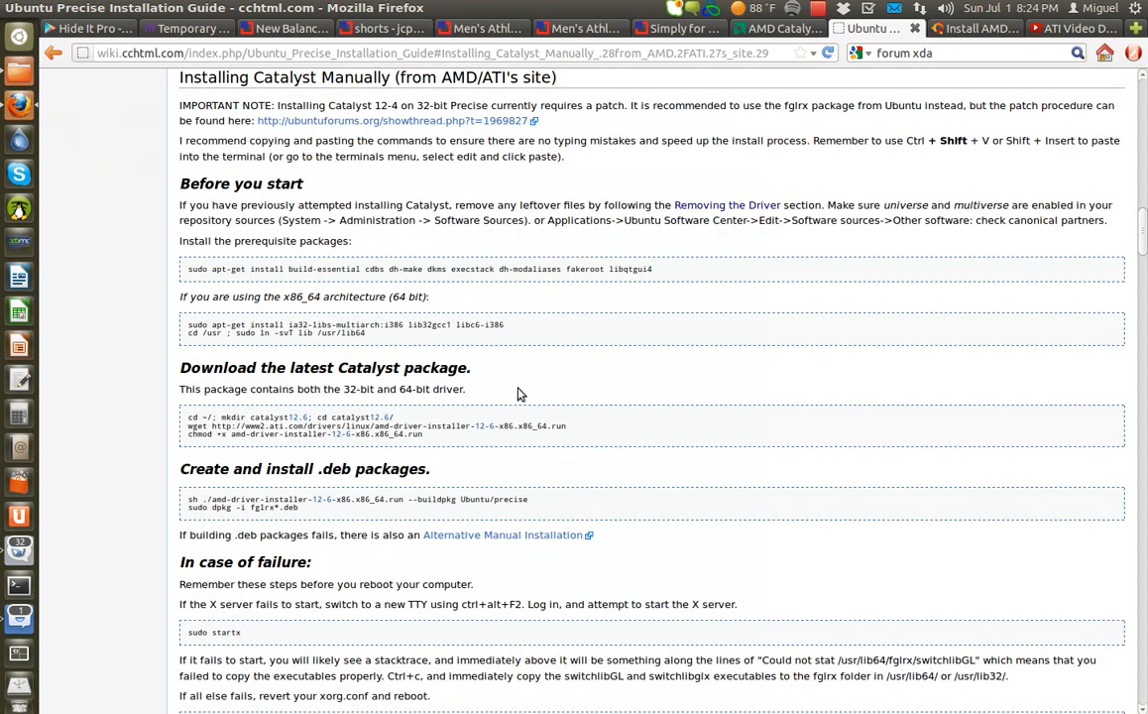
{"action": "mouse_move", "coordinate": [512, 327]}
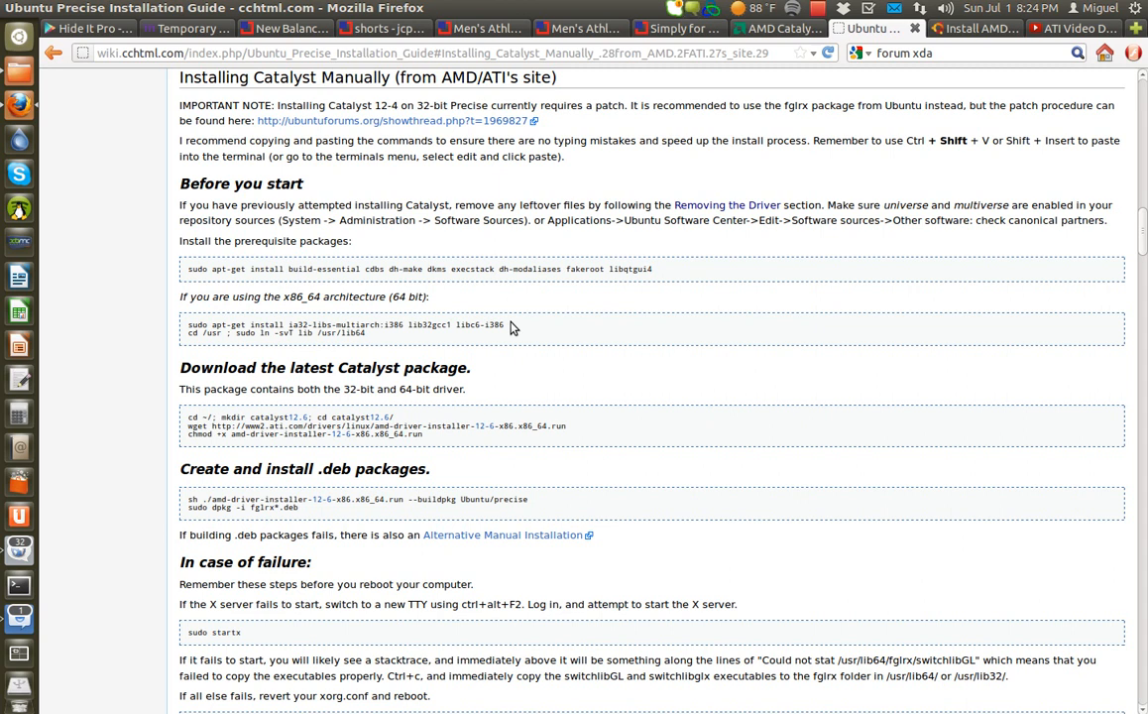
{"action": "mouse_move", "coordinate": [525, 304]}
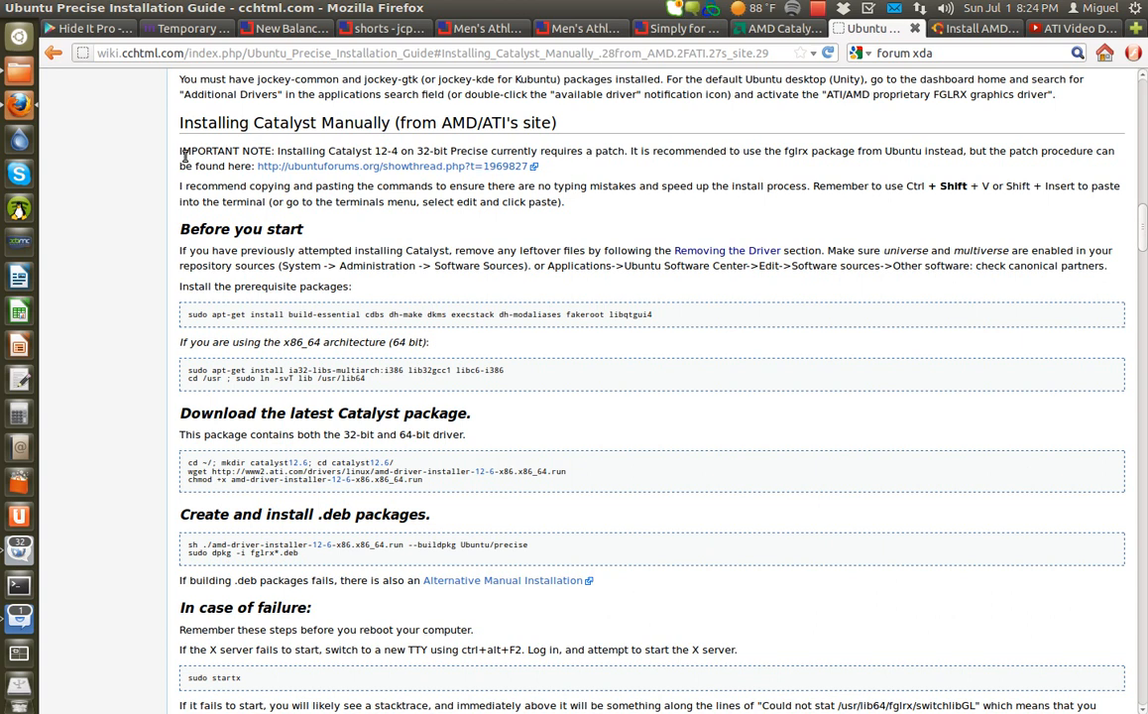
- Highlight the IMPORTANT NOTE that Catalyst 12-4 on 32-bit Precise needs a patch
{"action": "left_click_drag", "start_coordinate": [180, 150], "coordinate": [570, 151]}
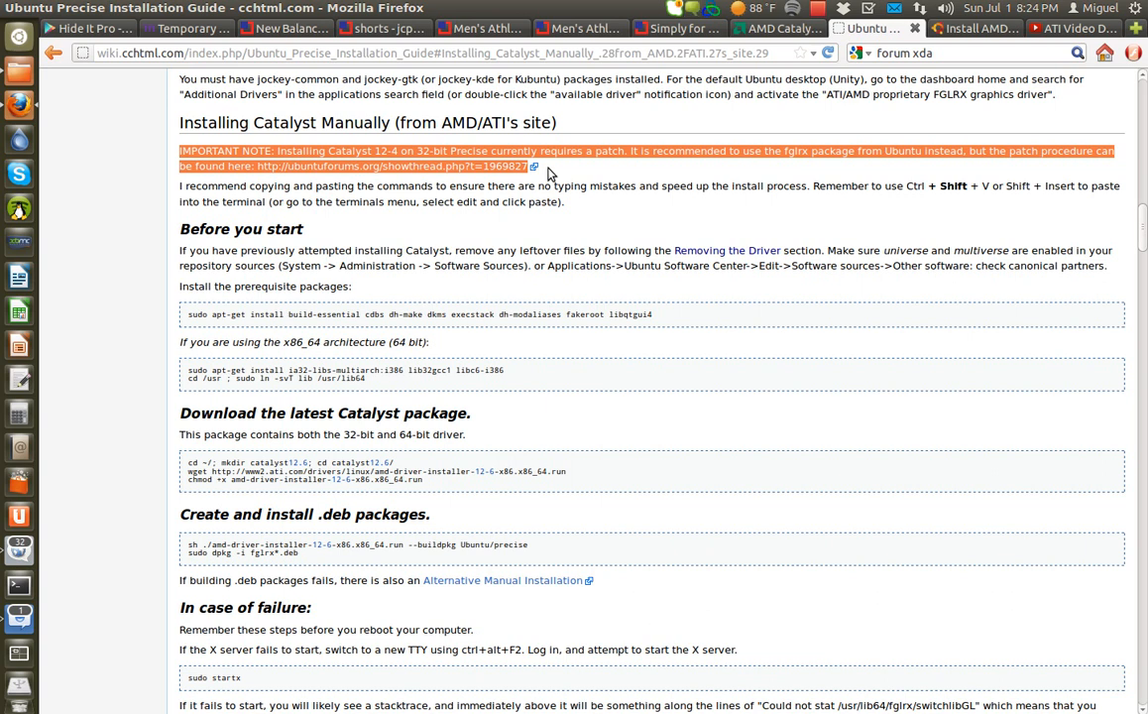
{"action": "mouse_move", "coordinate": [548, 203]}
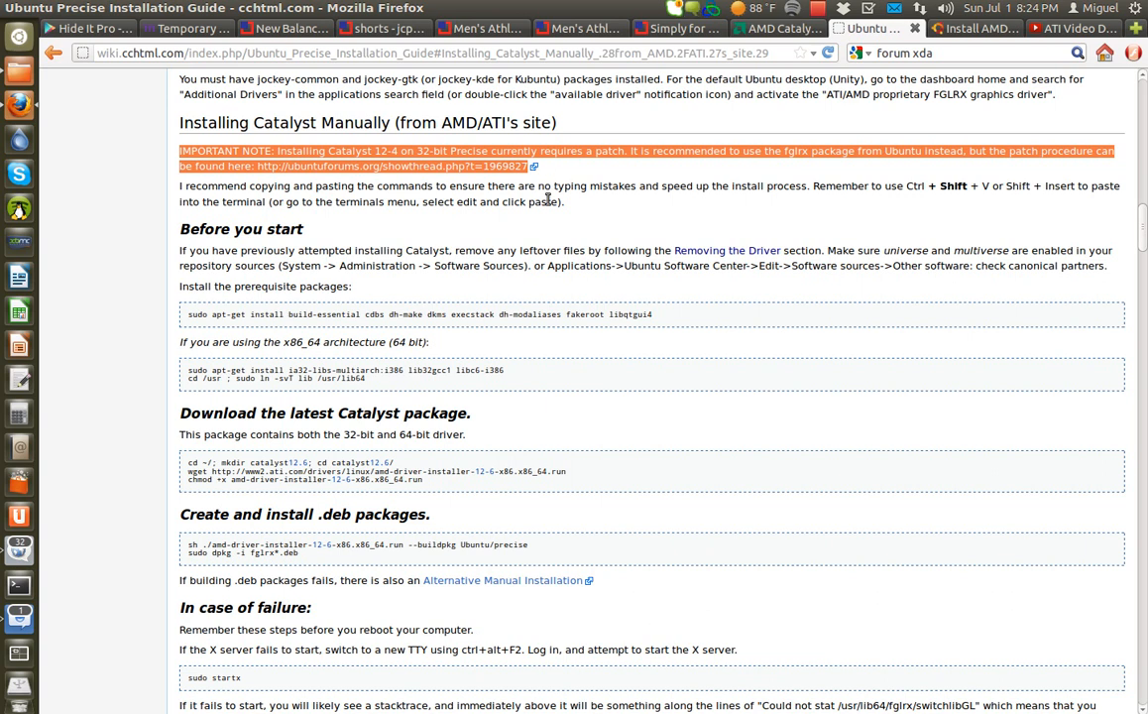
{"action": "mouse_move", "coordinate": [557, 226]}
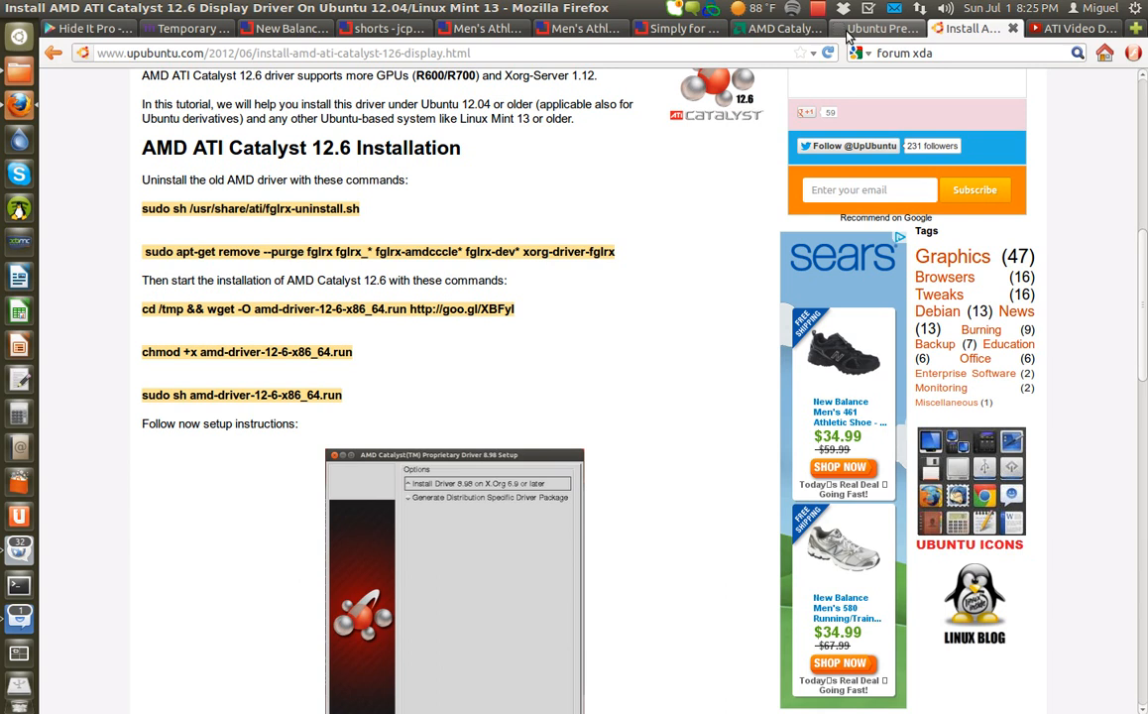
{"action": "mouse_move", "coordinate": [671, 268]}
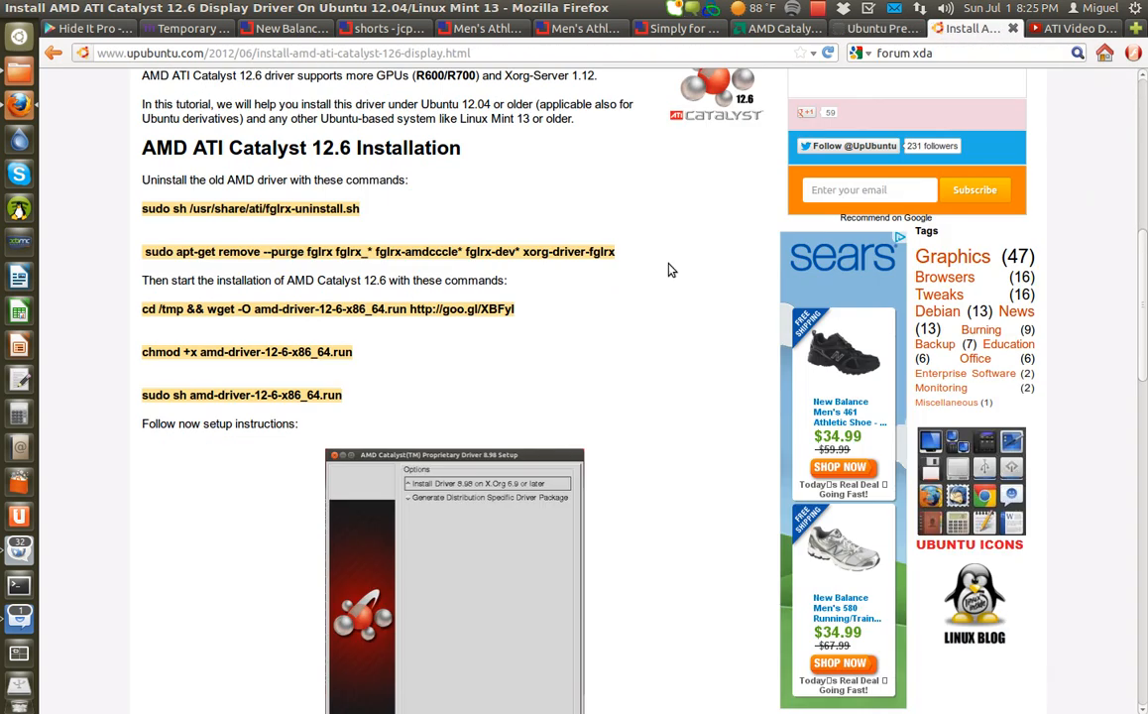
{"action": "mouse_move", "coordinate": [877, 29]}
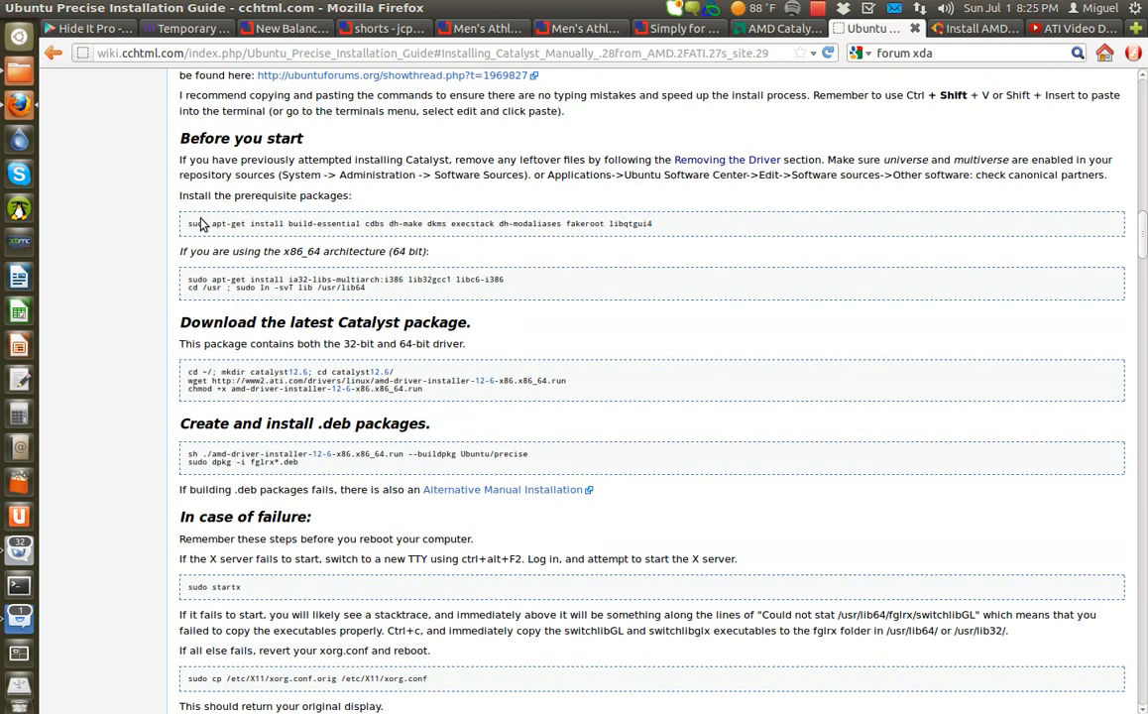
{"action": "mouse_move", "coordinate": [916, 192]}
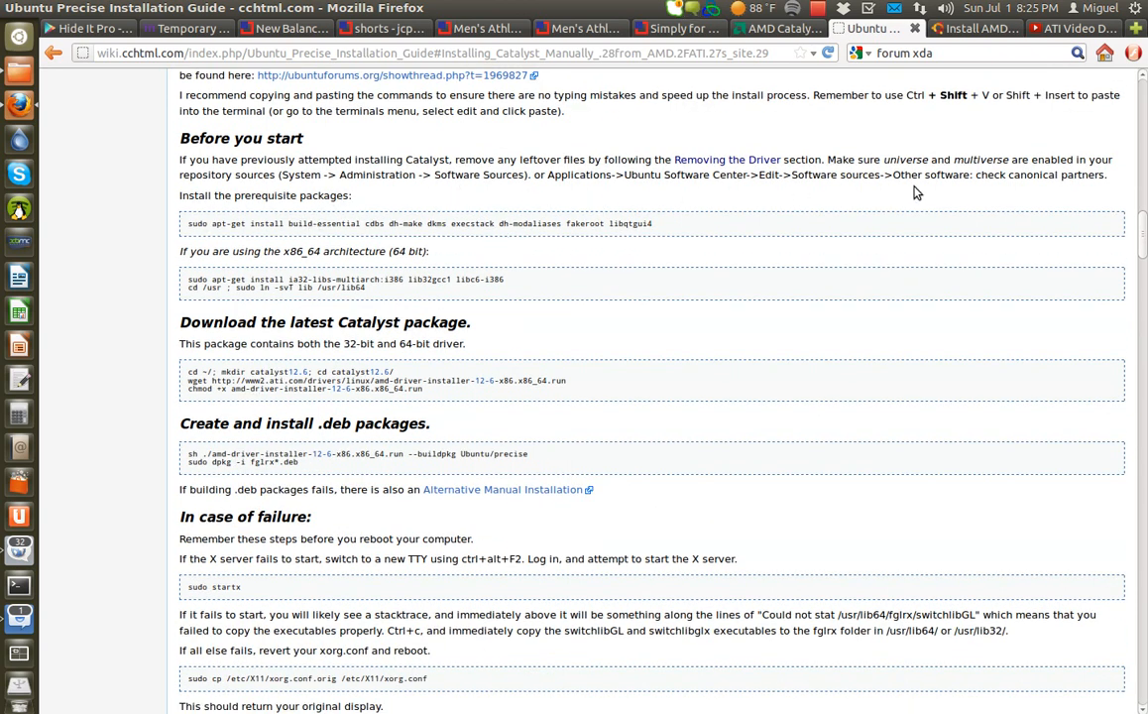
{"action": "mouse_move", "coordinate": [1012, 176]}
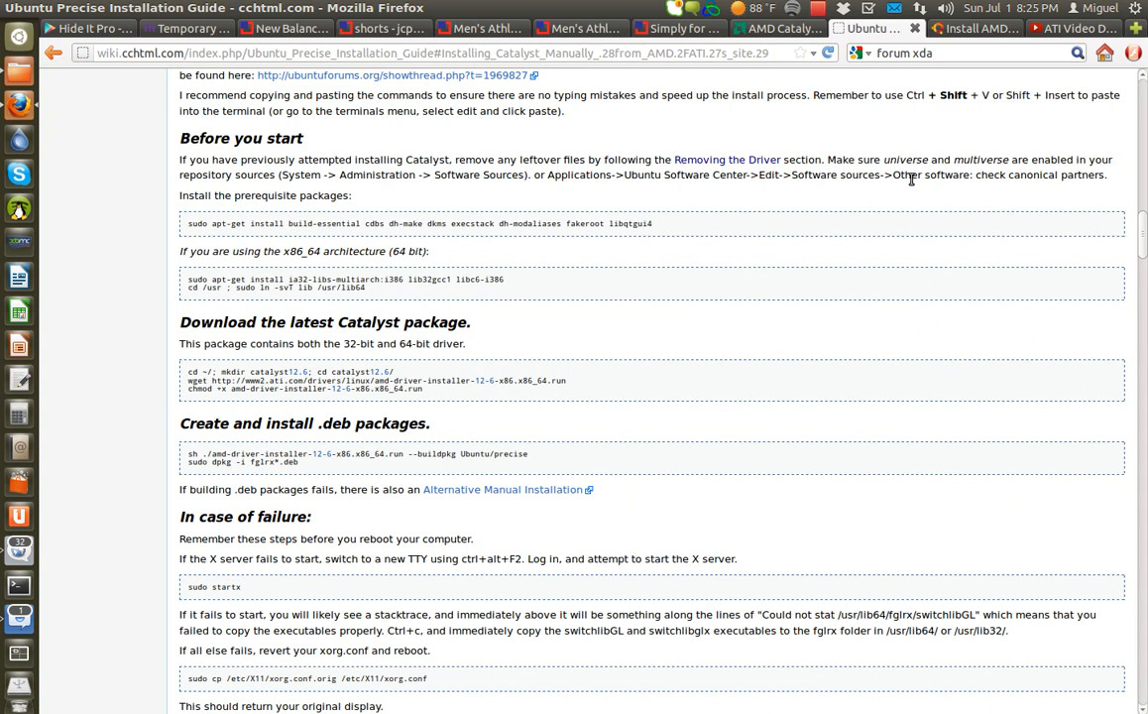
{"action": "mouse_move", "coordinate": [407, 238]}
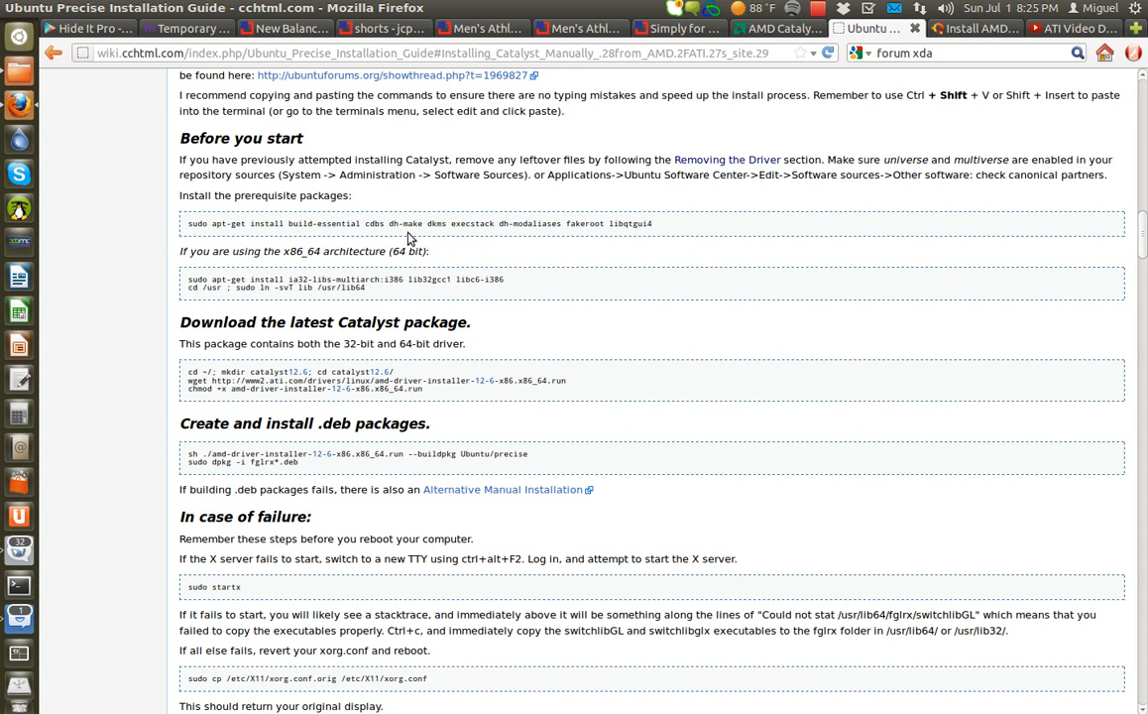
{"action": "mouse_move", "coordinate": [437, 244]}
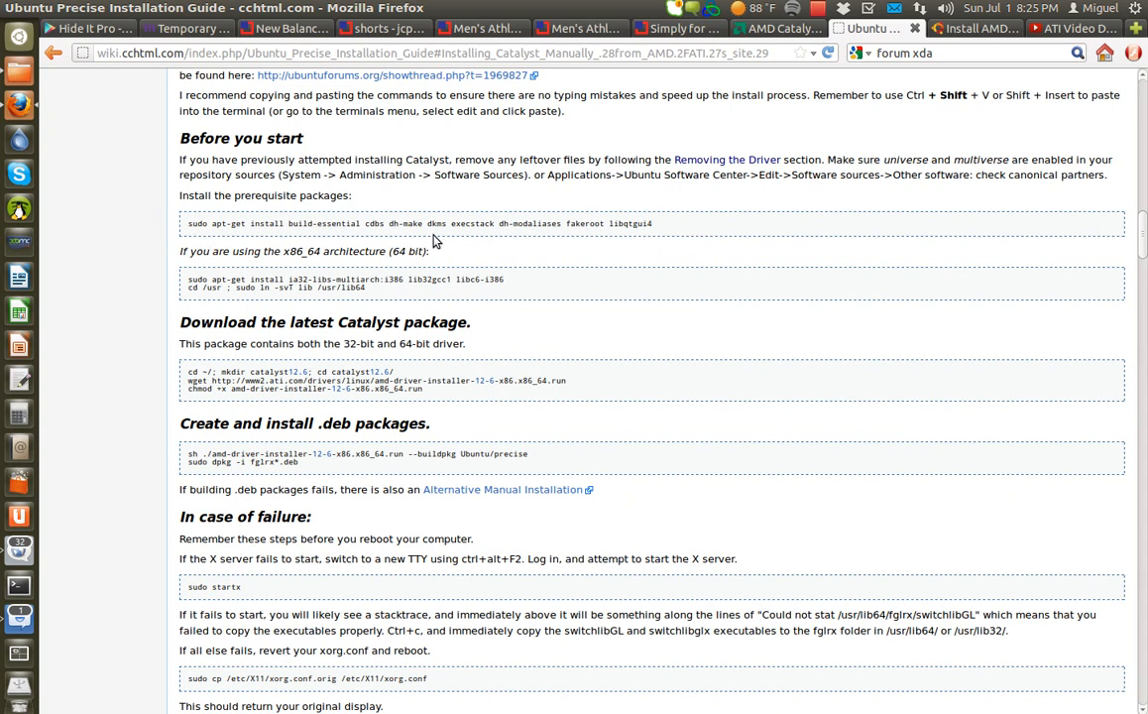
{"action": "mouse_move", "coordinate": [650, 252]}
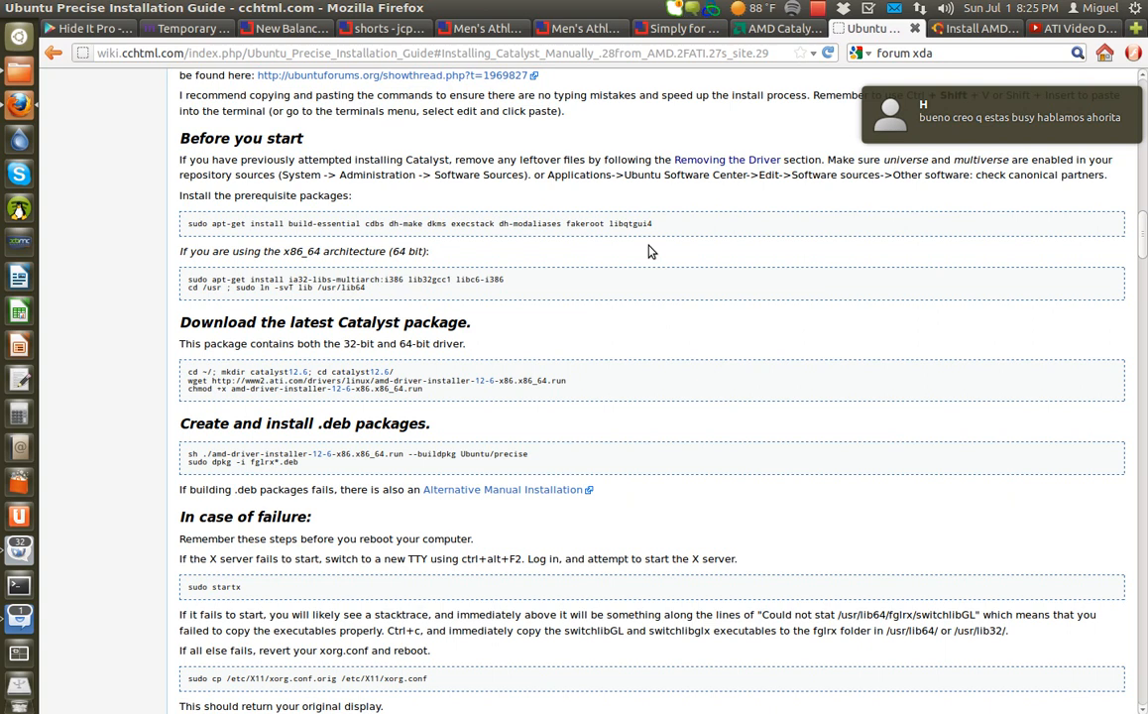
{"action": "mouse_move", "coordinate": [165, 270]}
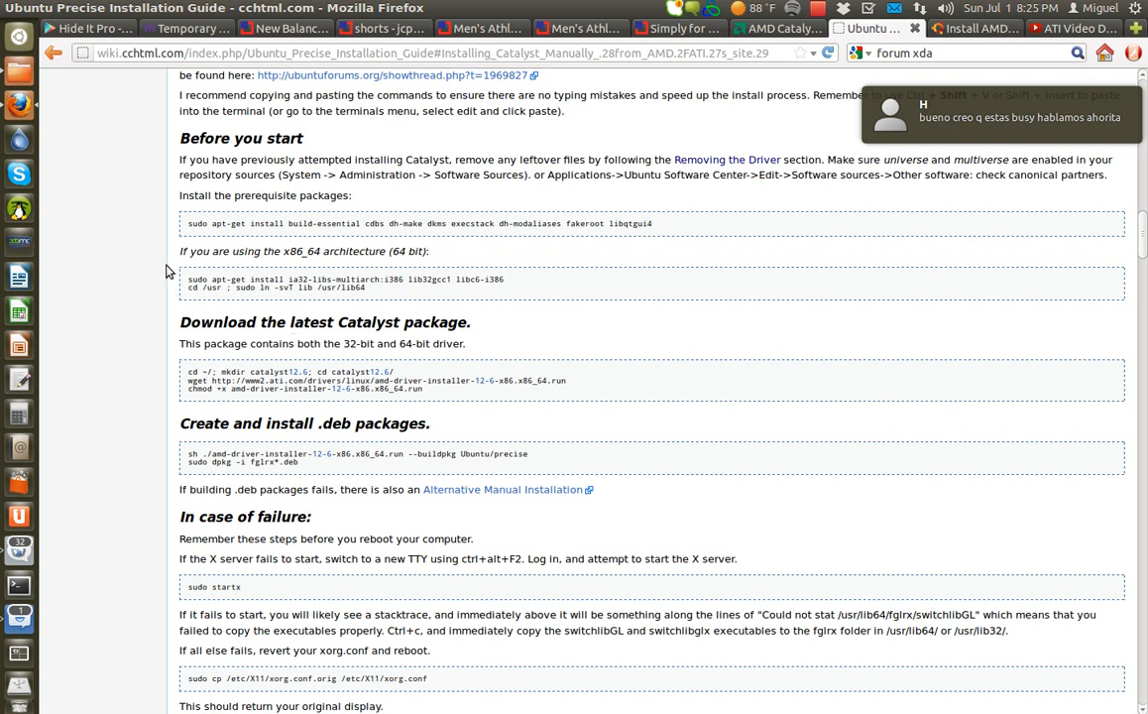
- Highlight 'sudo ln -svT lib /usr/lib64' in the x86_64 prerequisite code box
{"action": "left_click_drag", "start_coordinate": [188, 278], "coordinate": [436, 279]}
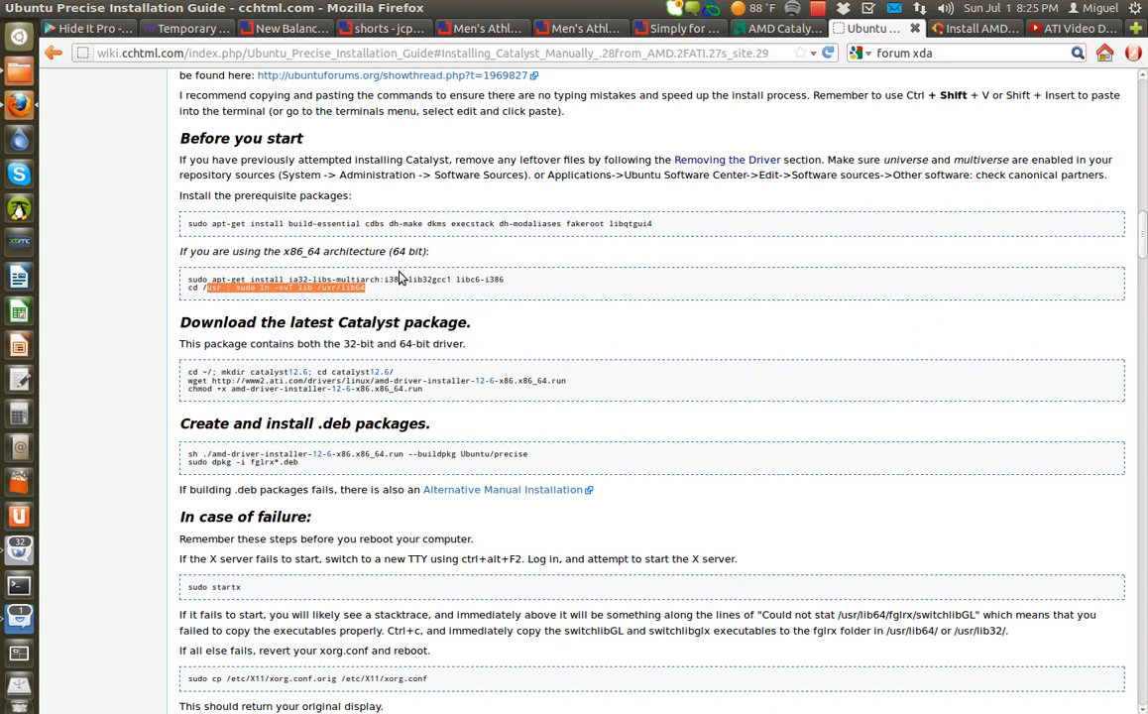
{"action": "mouse_move", "coordinate": [428, 538]}
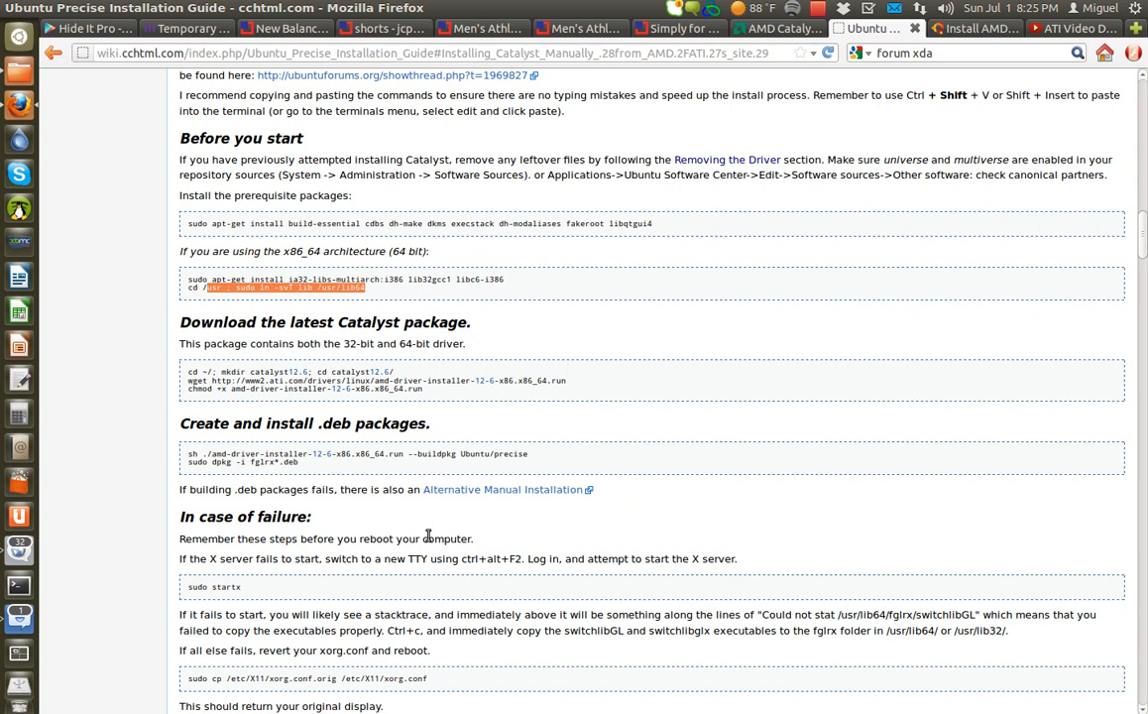
{"action": "mouse_move", "coordinate": [826, 361]}
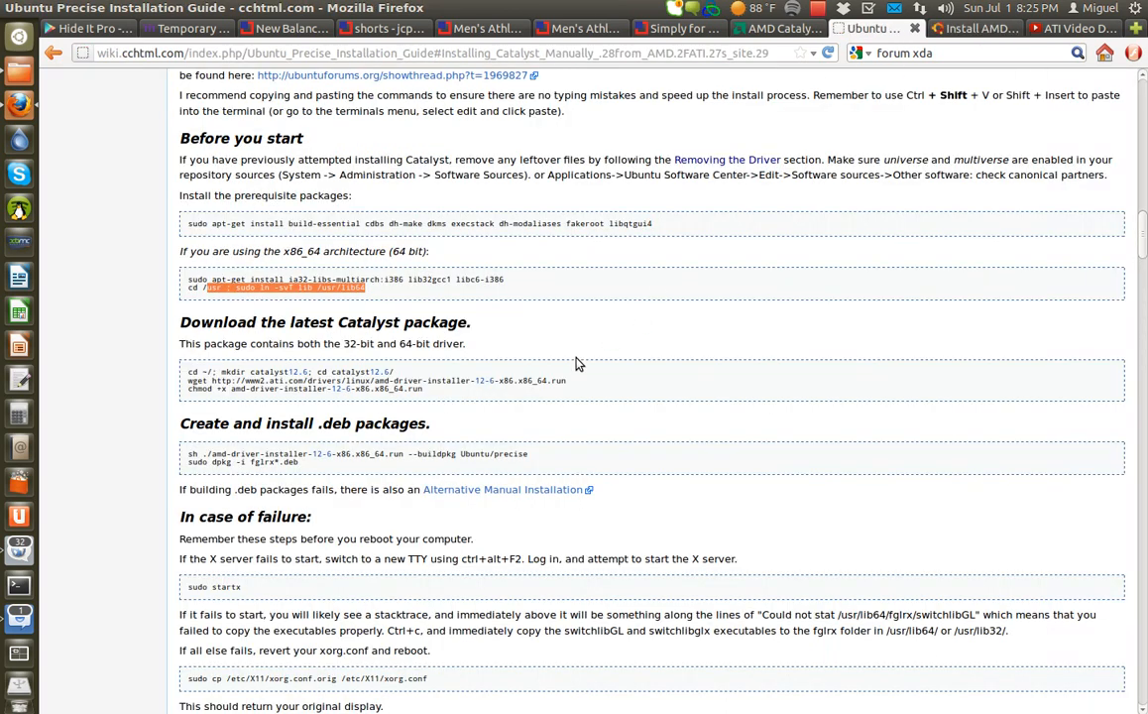
{"action": "scroll", "scroll_direction": "down", "scroll_amount": 3}
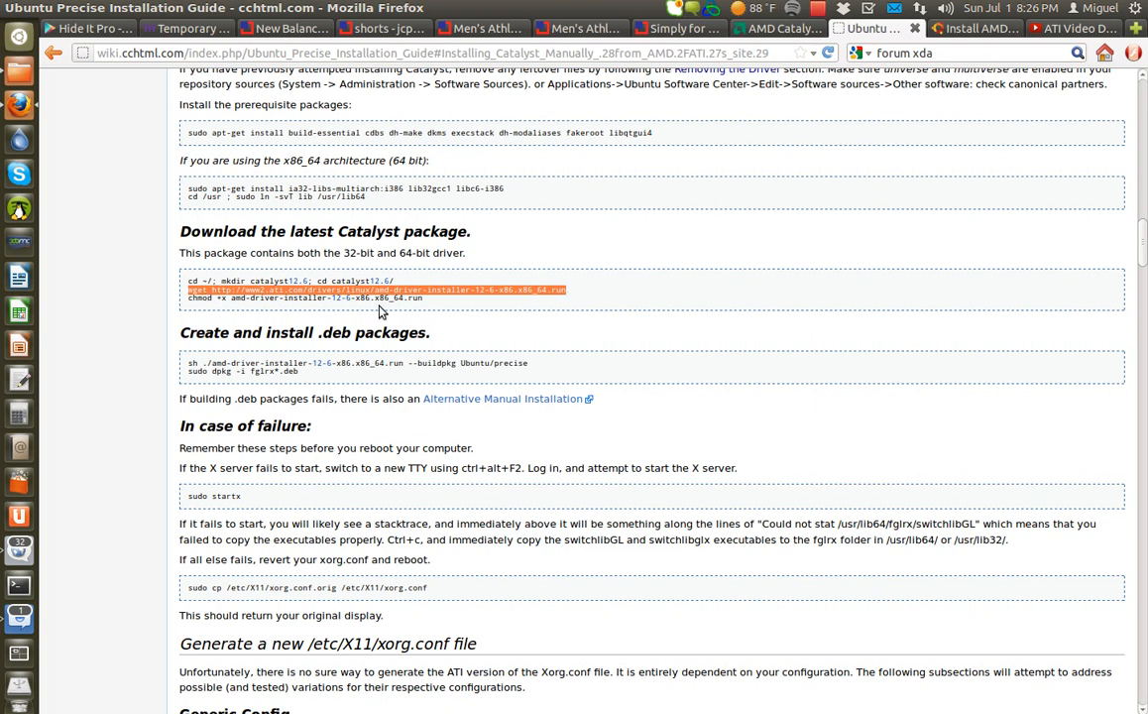
- Scroll past the wget and 'sudo dpkg -i fglrx*.deb' commands to xorg.conf generation
{"action": "scroll", "scroll_direction": "down", "scroll_amount": 3}
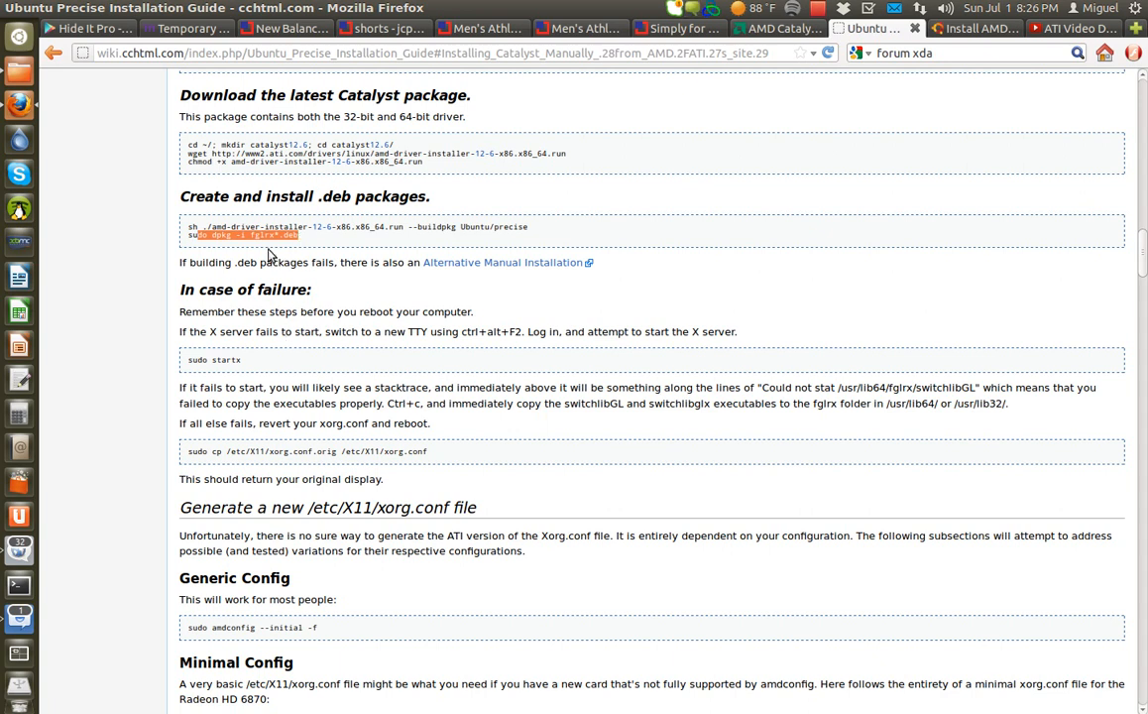
{"action": "scroll", "scroll_direction": "down", "scroll_amount": 3}
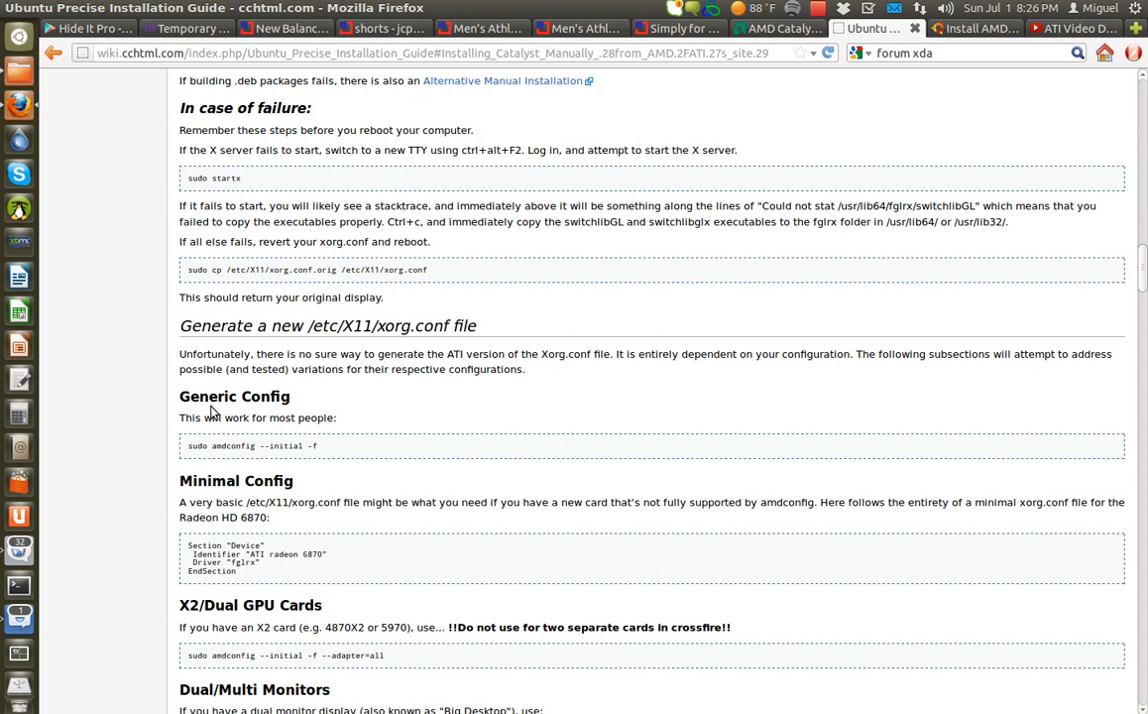
{"action": "mouse_move", "coordinate": [187, 452]}
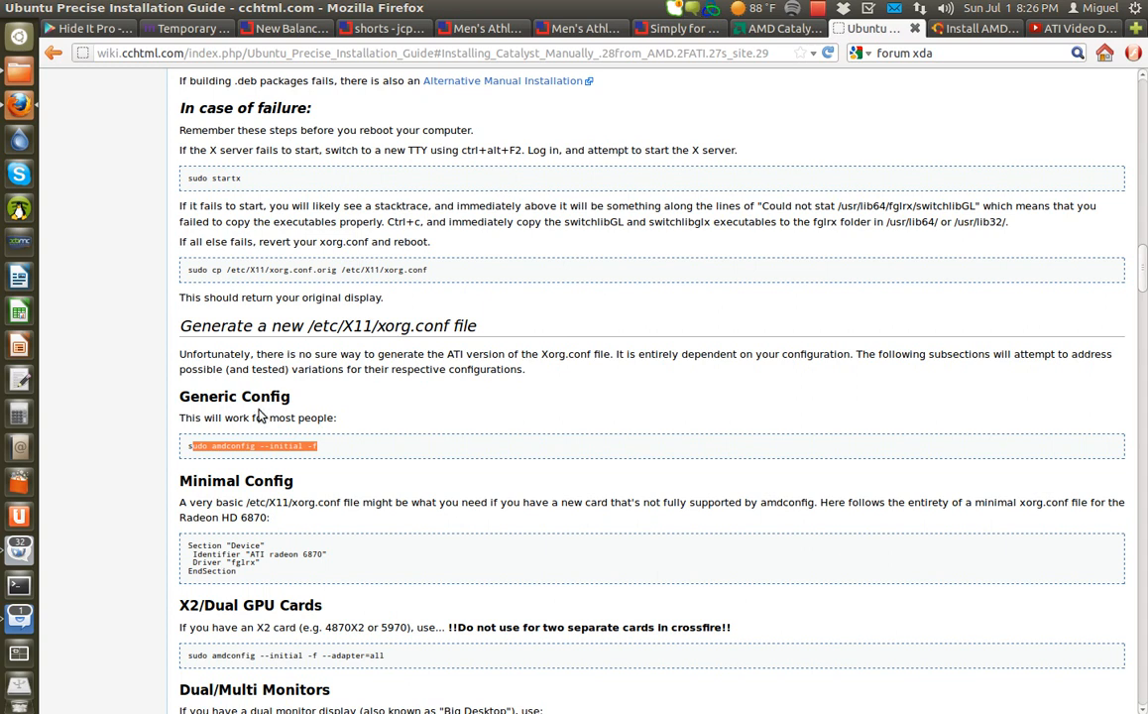
{"action": "mouse_move", "coordinate": [333, 423]}
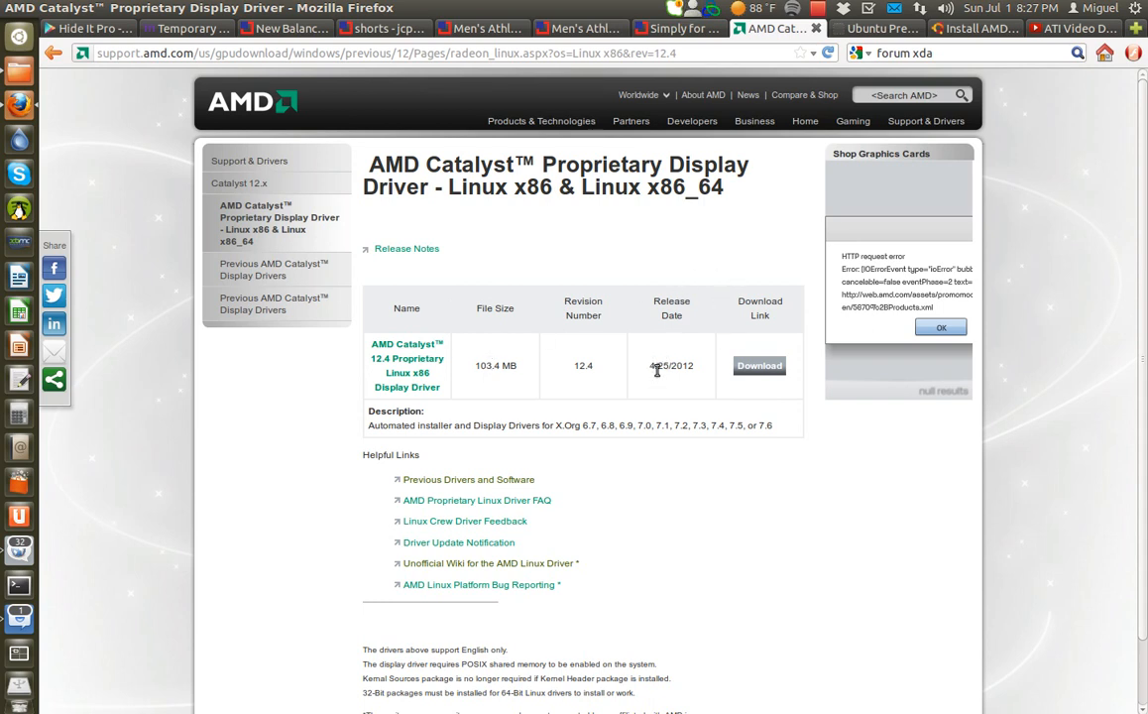
- Return to the upubuntu Catalyst 12.6 tutorial tab
{"action": "left_click", "coordinate": [966, 28]}
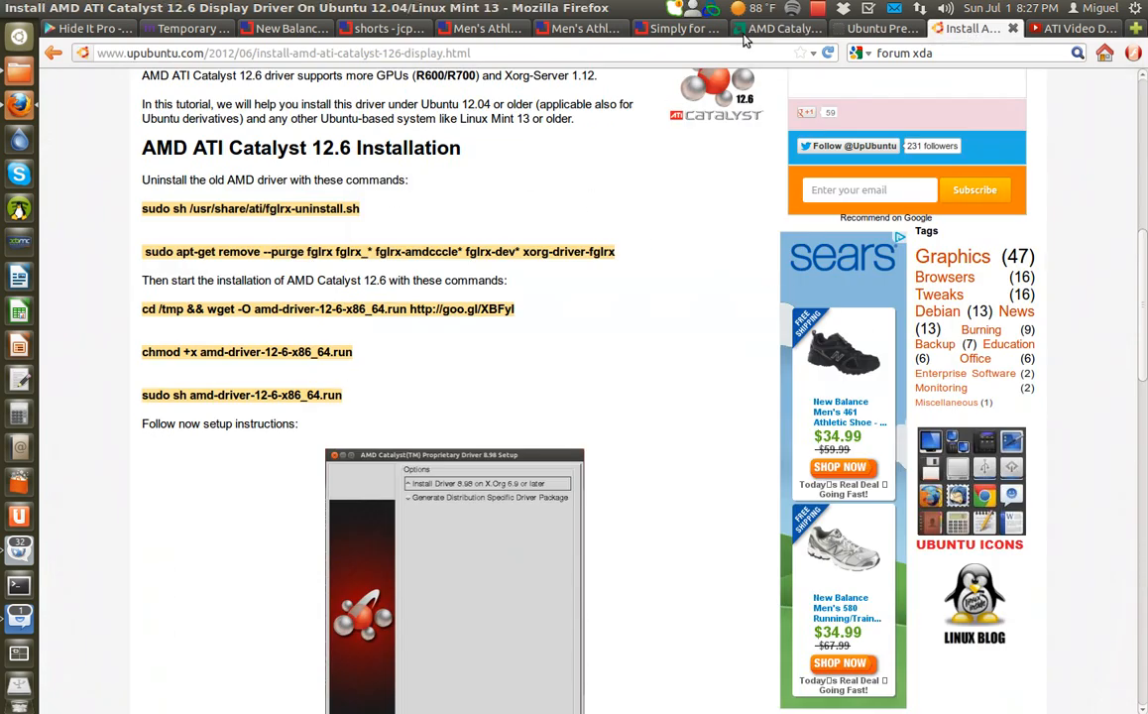
{"action": "mouse_move", "coordinate": [603, 280]}
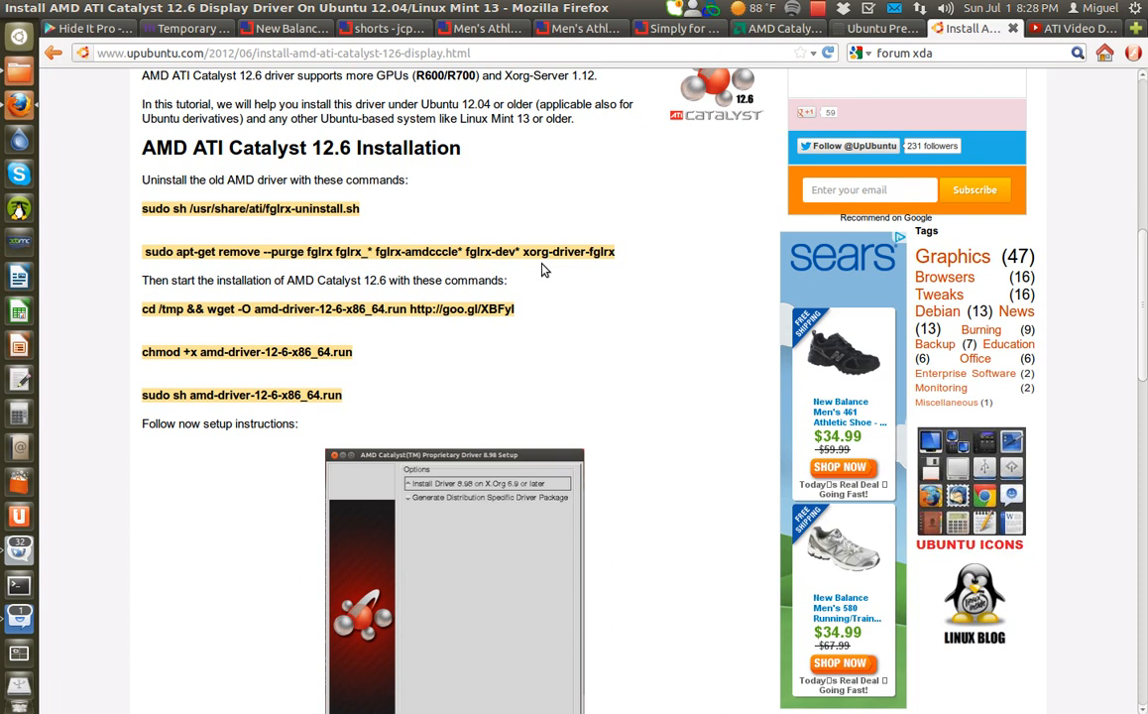
{"action": "mouse_move", "coordinate": [528, 272]}
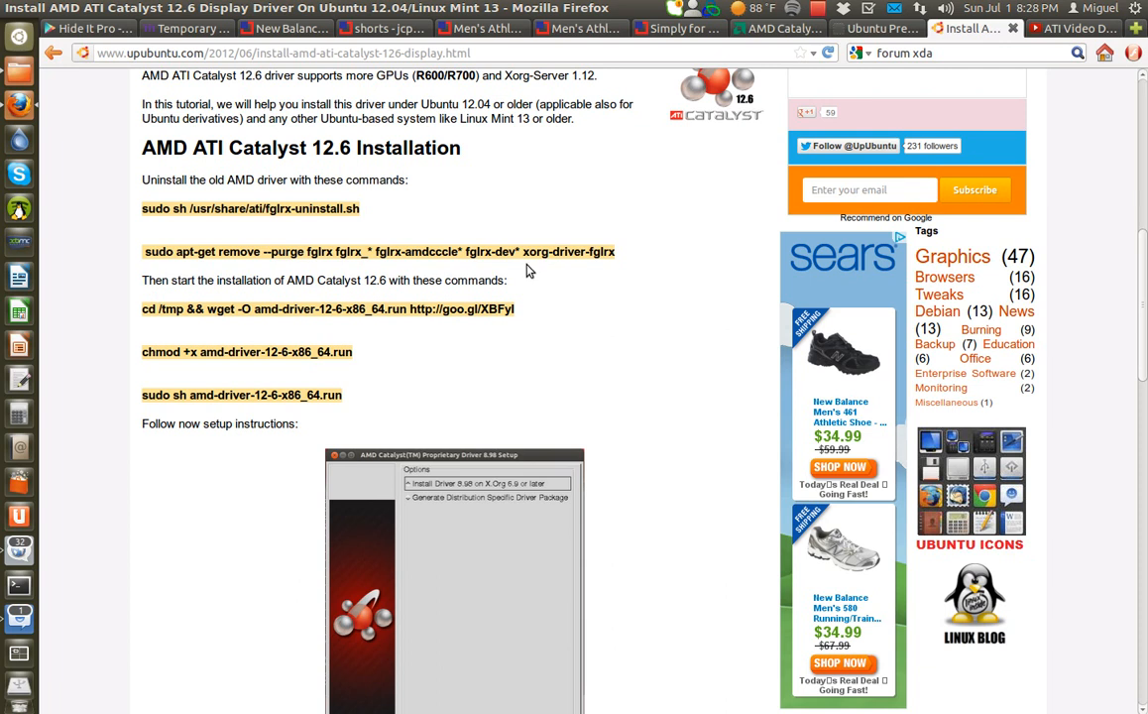
{"action": "mouse_move", "coordinate": [506, 230]}
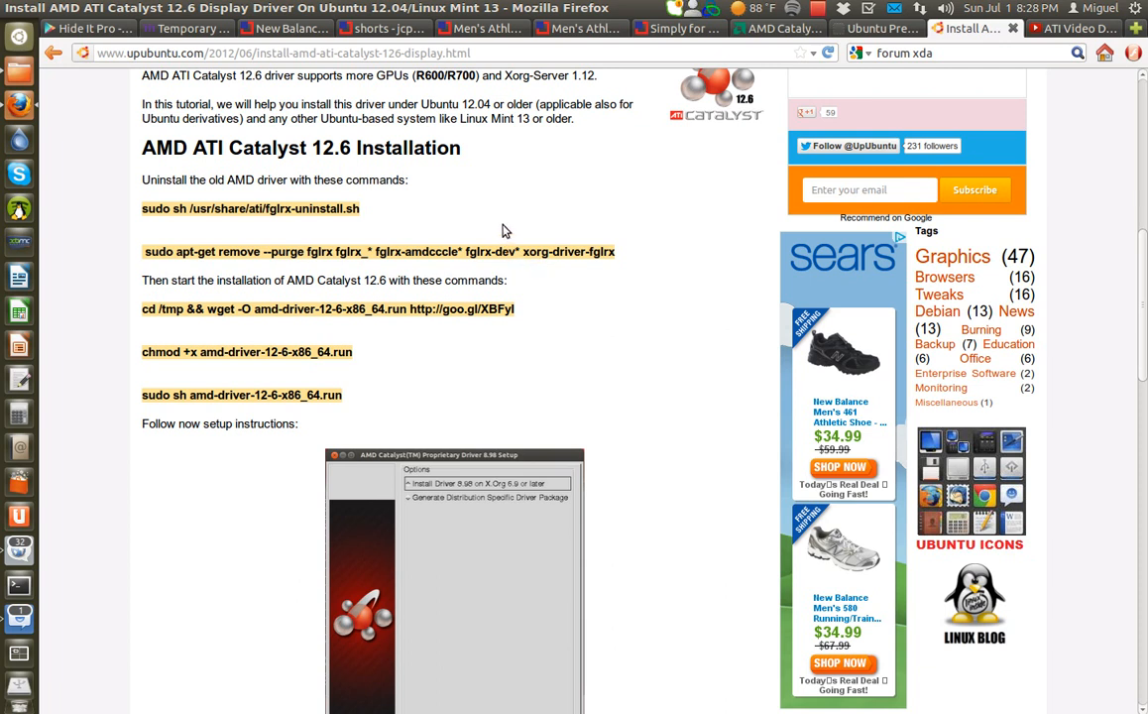
{"action": "mouse_move", "coordinate": [550, 222]}
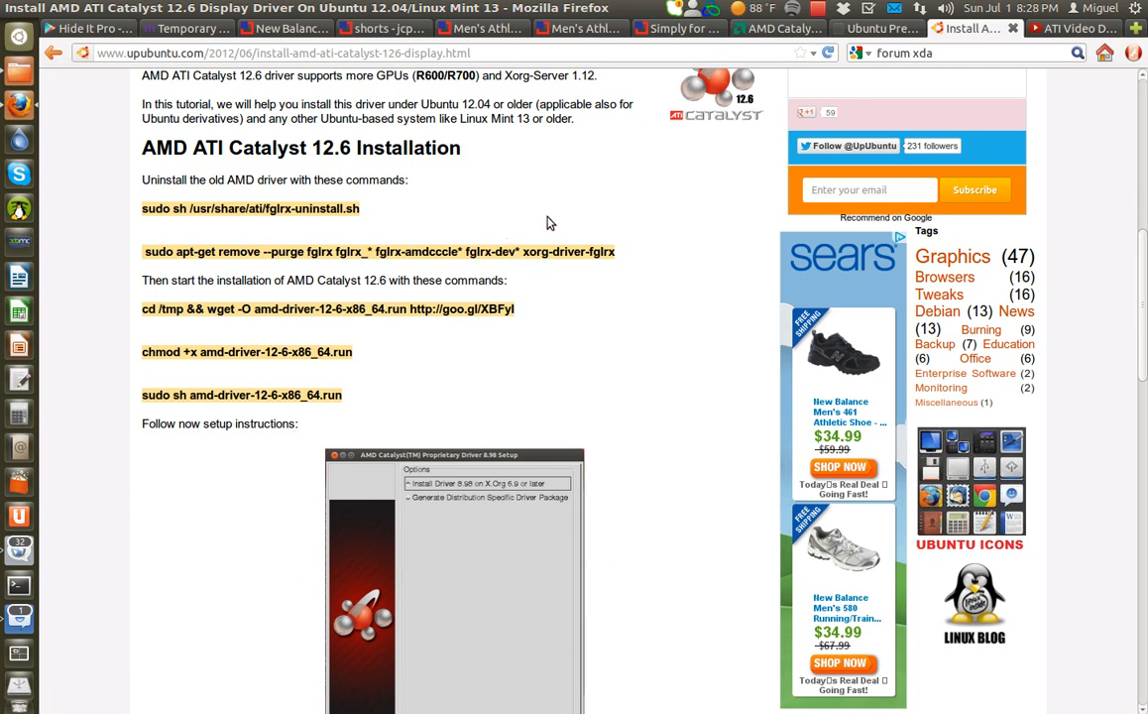